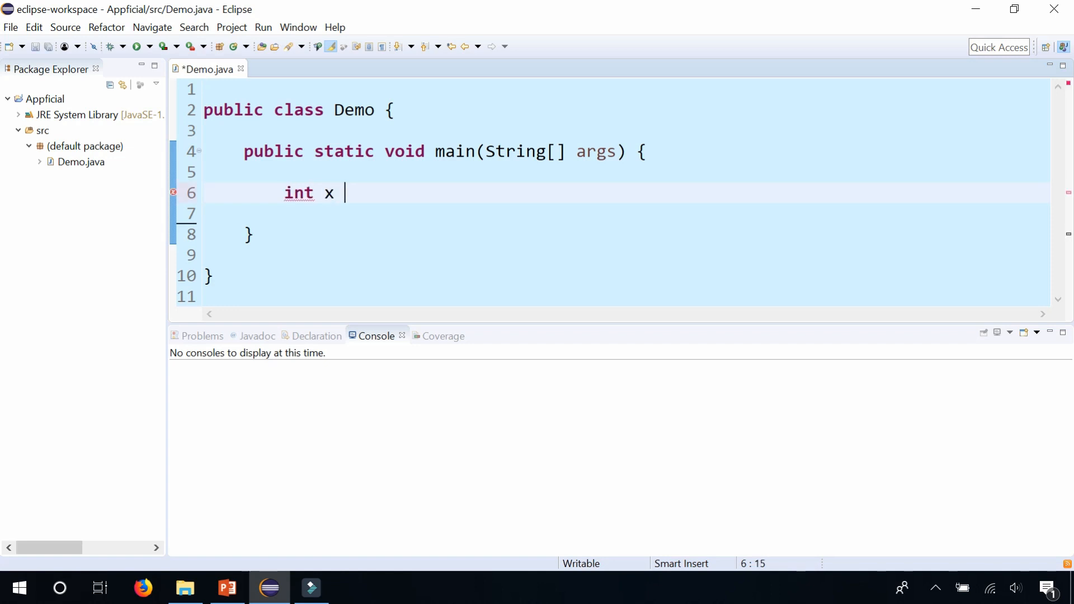
Write code setting x = 5 and y = 0, printing x/y then "the end", and run it.
text(= 5;)
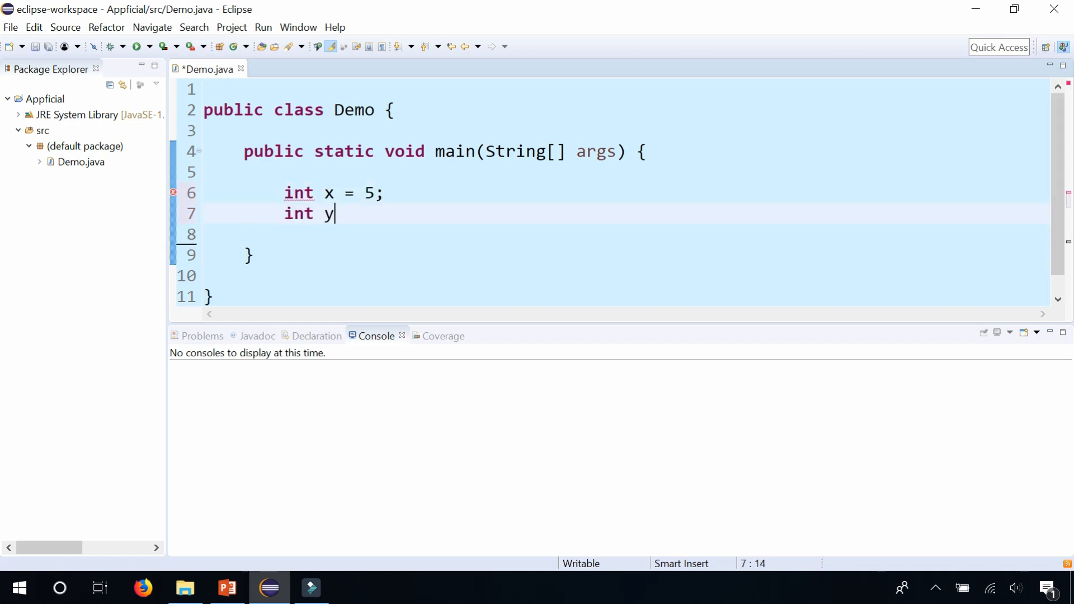
text(= 0;)
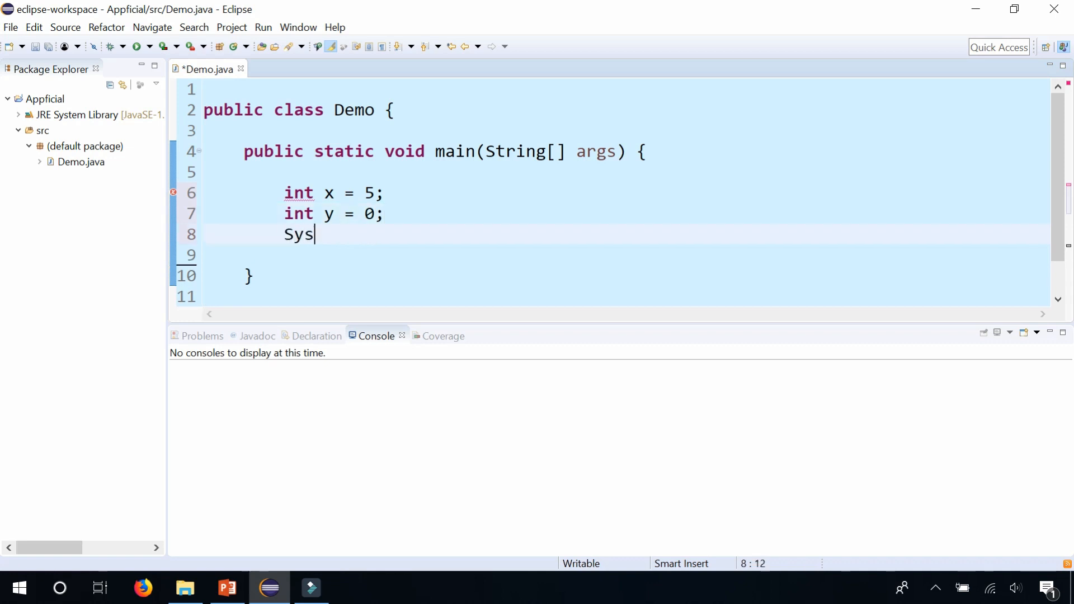
text(tem.out.println(x/y);)
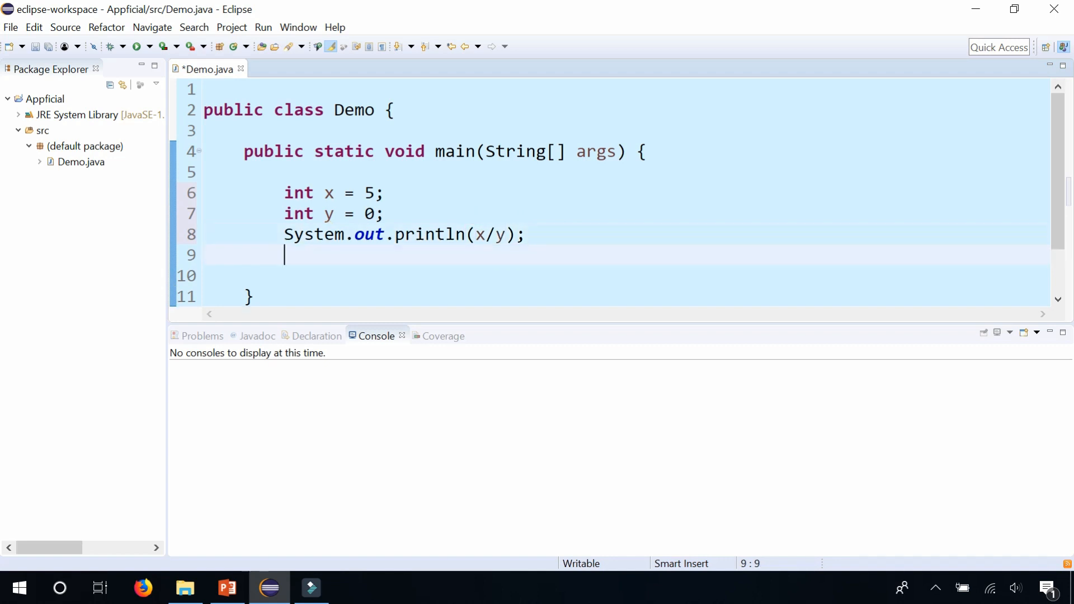
text(System.out.println("the end");)
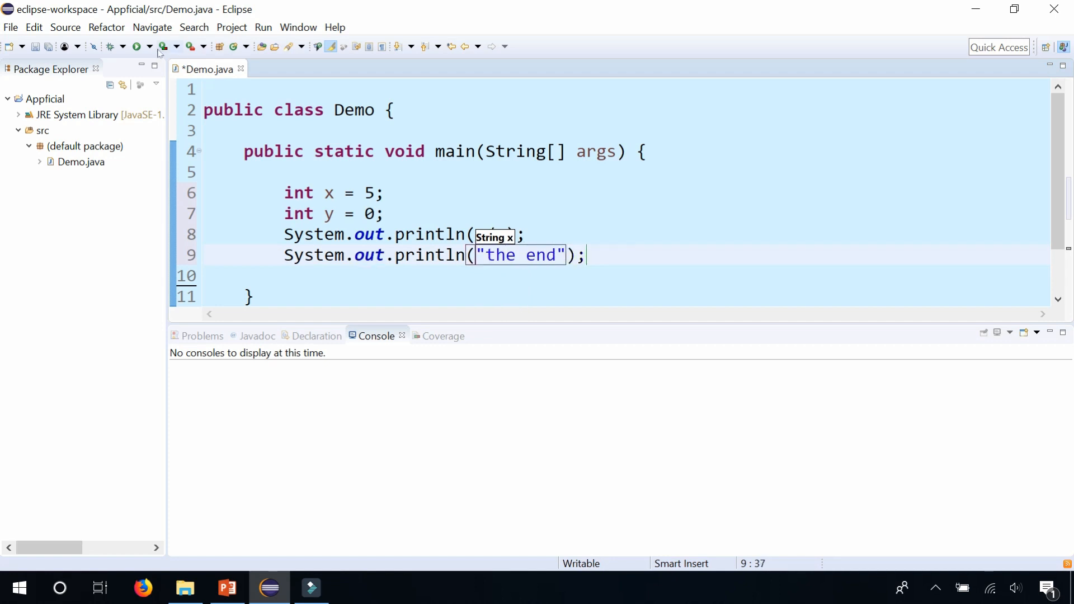
click(140, 46)
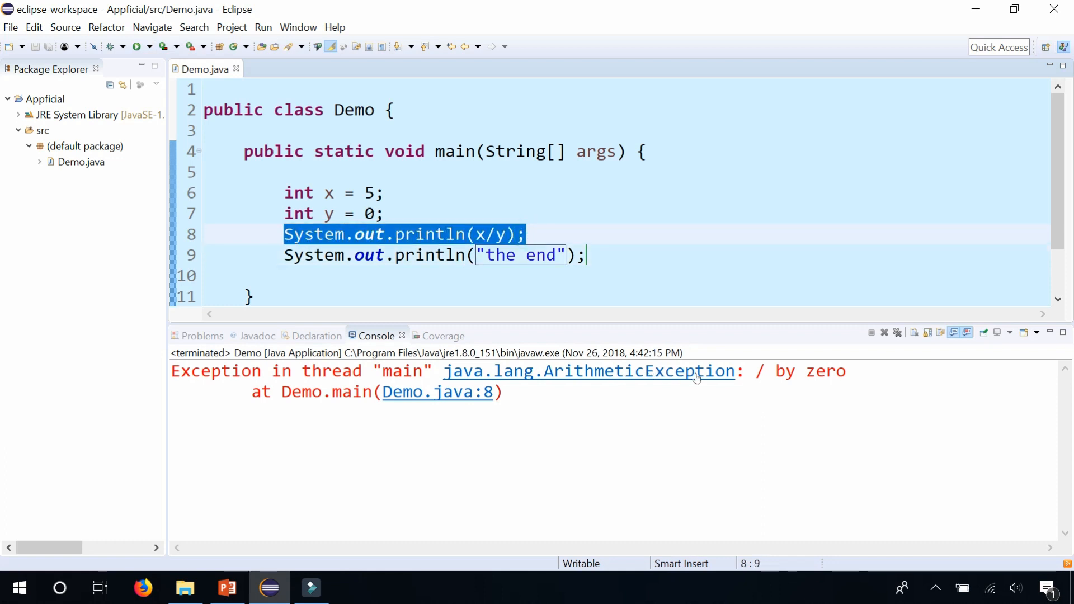
Insert blank lines before and after the println(x/y) statement.
click(582, 255)
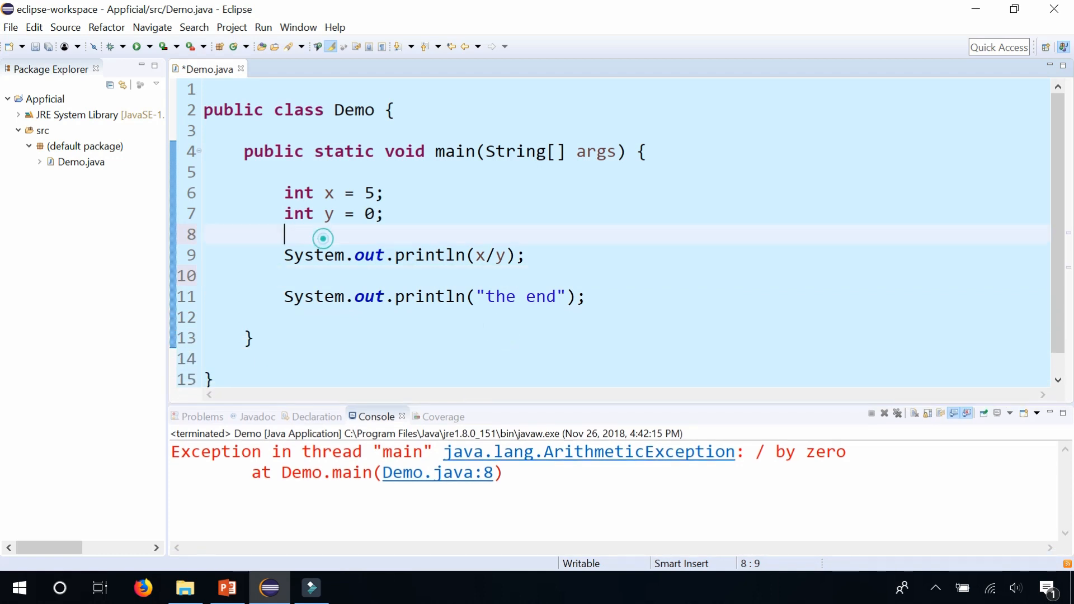
Enclose println(x/y) in try { } and start a catch ( clause after it.
text(try {)
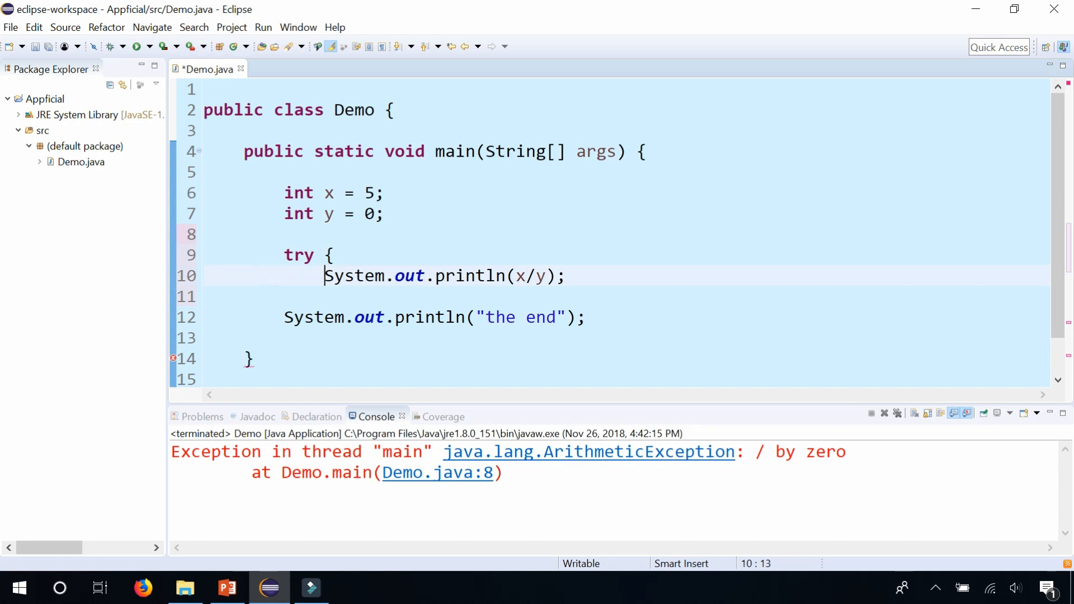
text(})
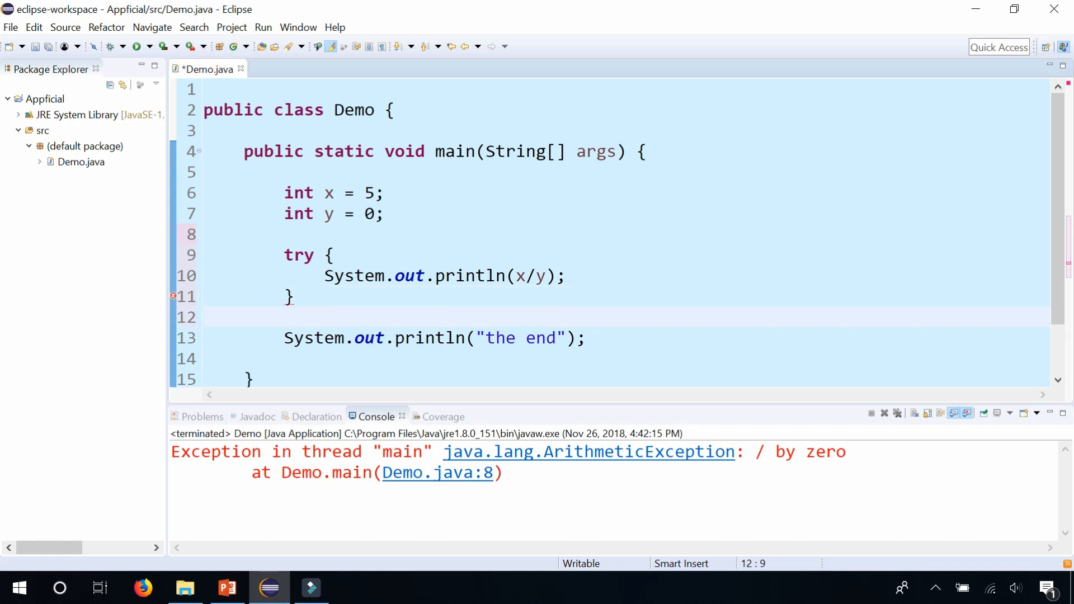
text(catch ()
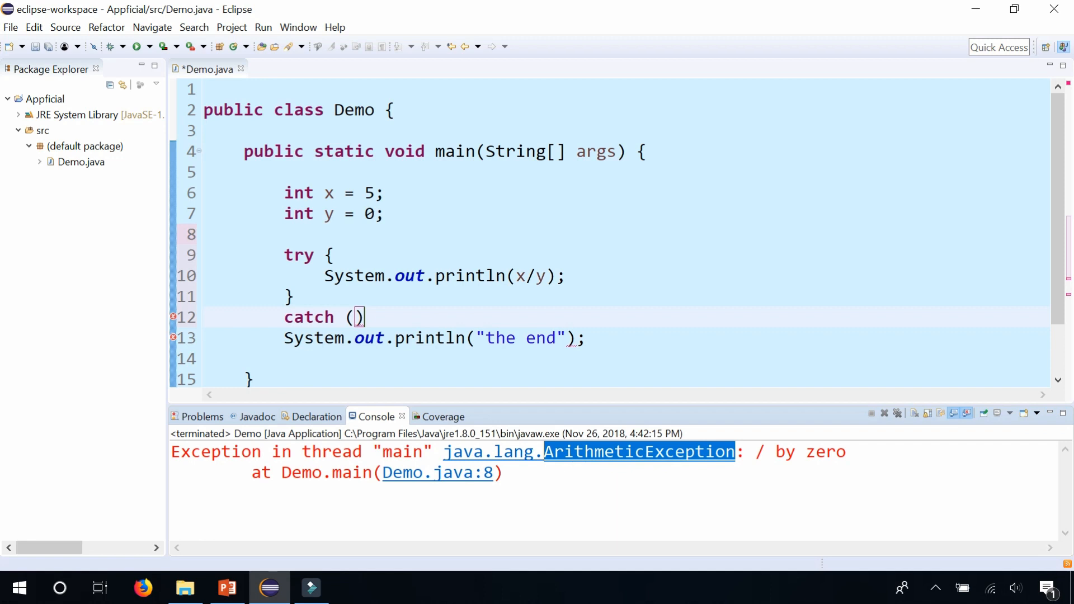
Catch ArithmeticException ae and print "You cannot divide by zero" in its body.
text(ArithmeticException ae)
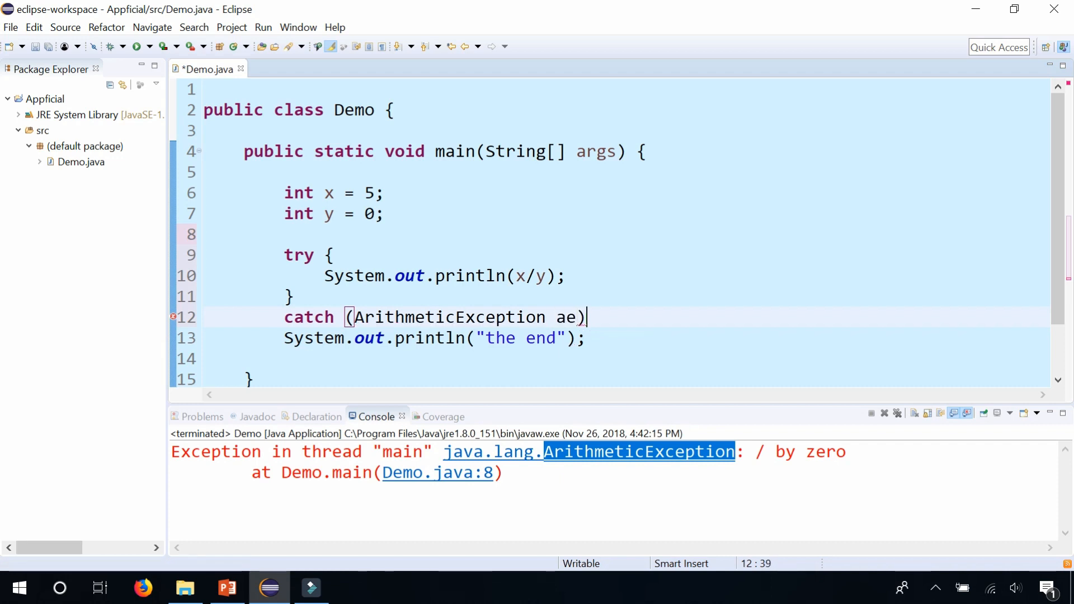
text({)
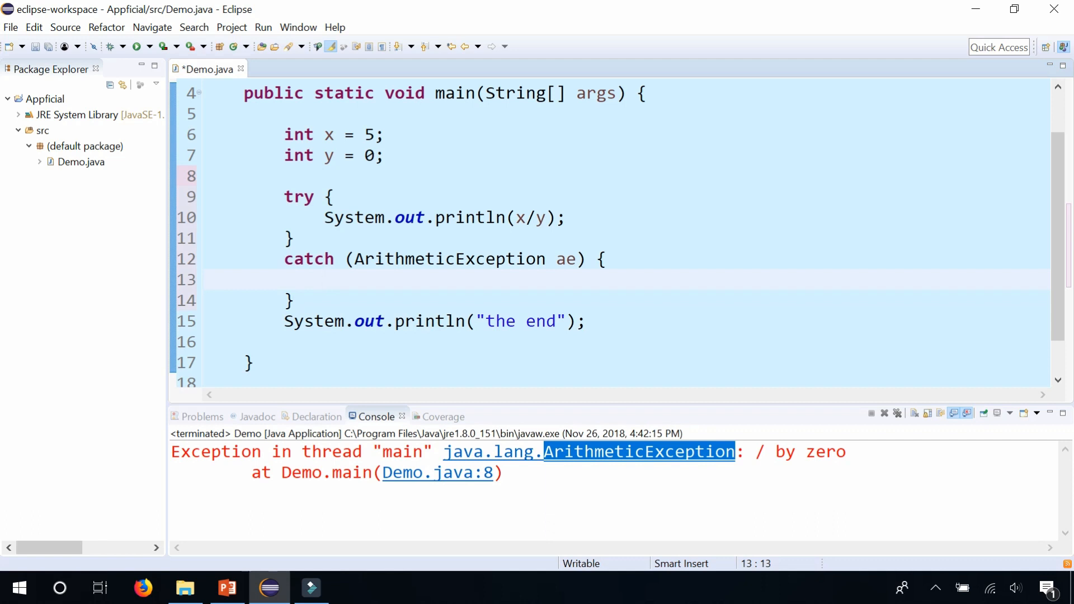
click(325, 280)
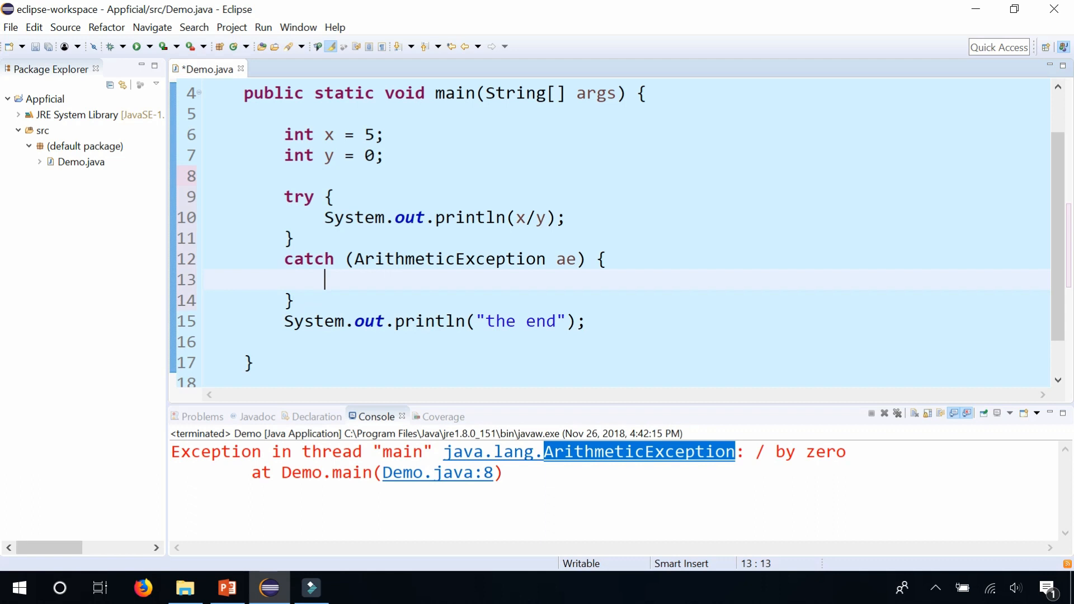
text(System.out.println(");)
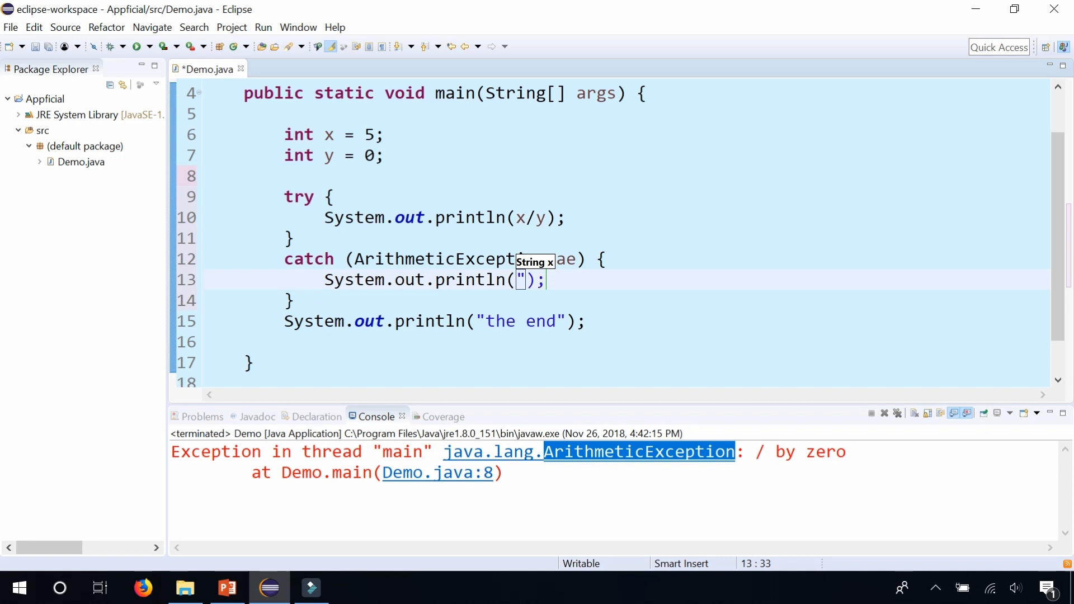
text(You cannot divide by zero)
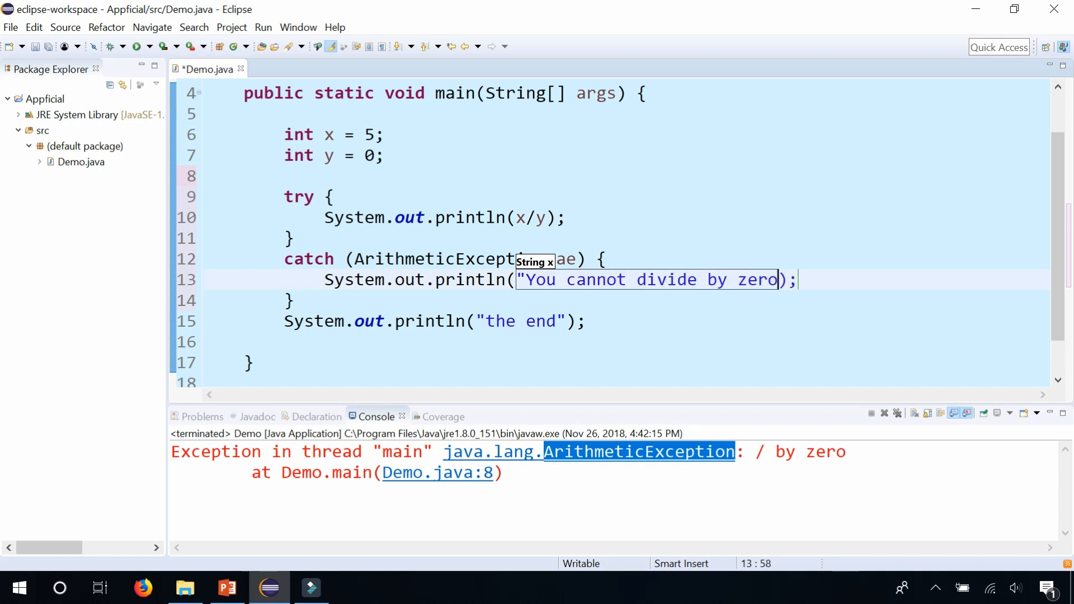
text(")
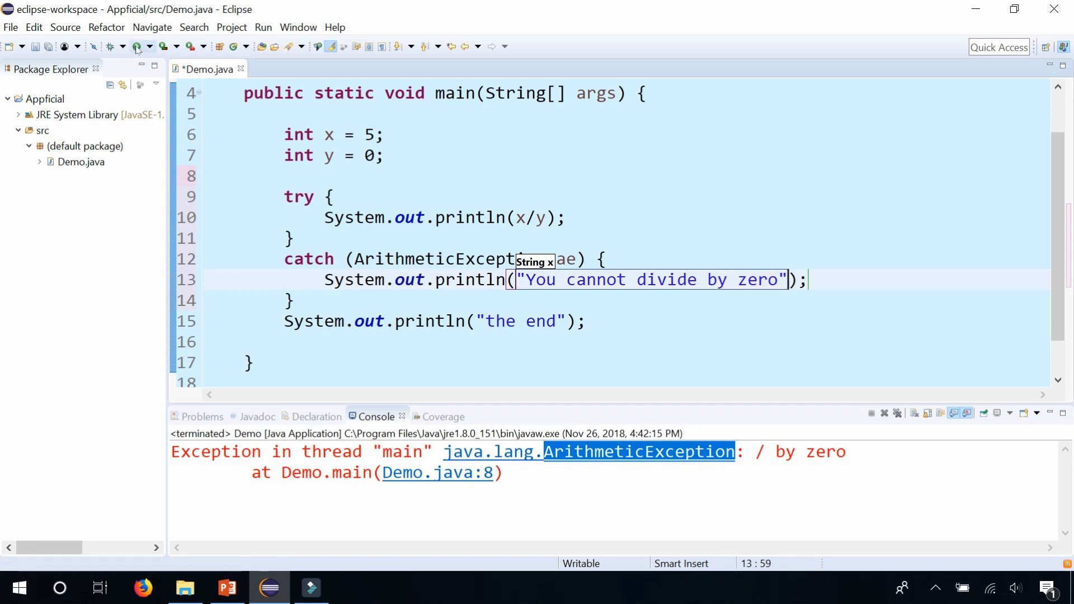
Run Demo, then view and dismiss the ArithmeticException documentation popup.
click(136, 46)
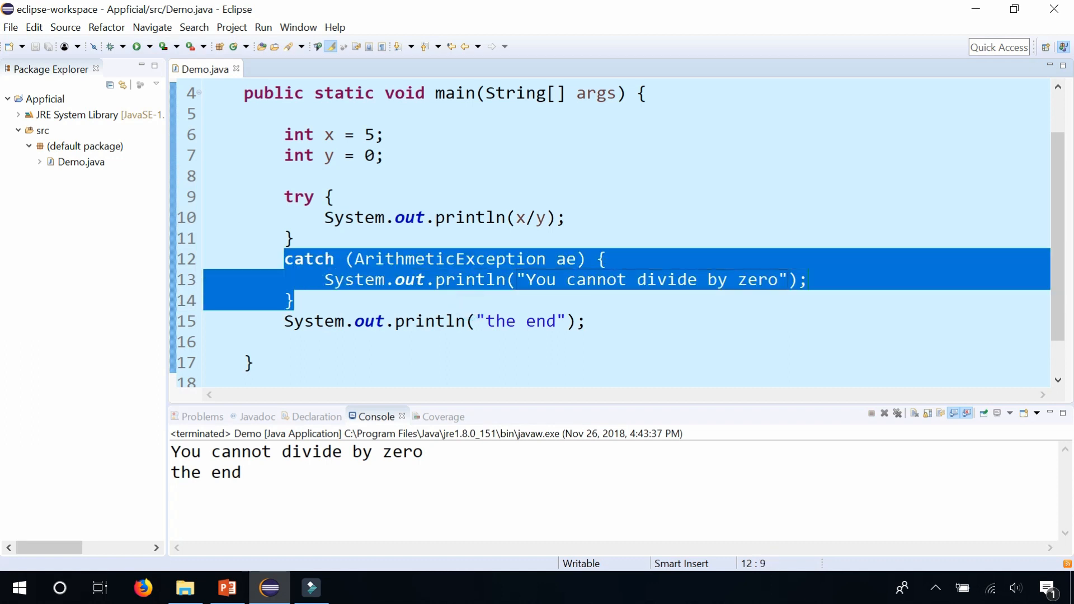
click(372, 217)
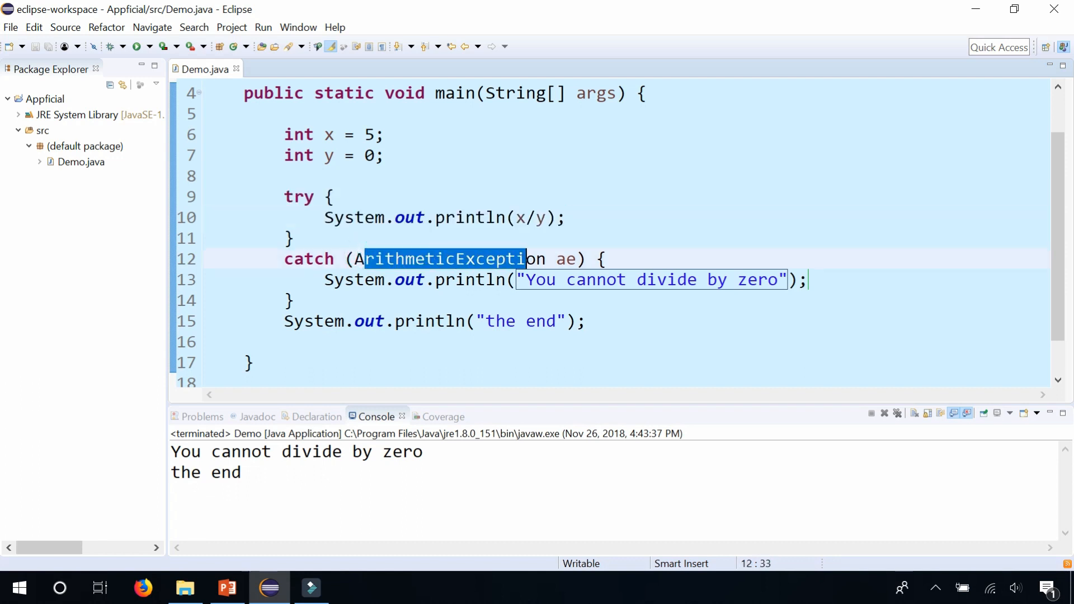
mouse_move(453, 260)
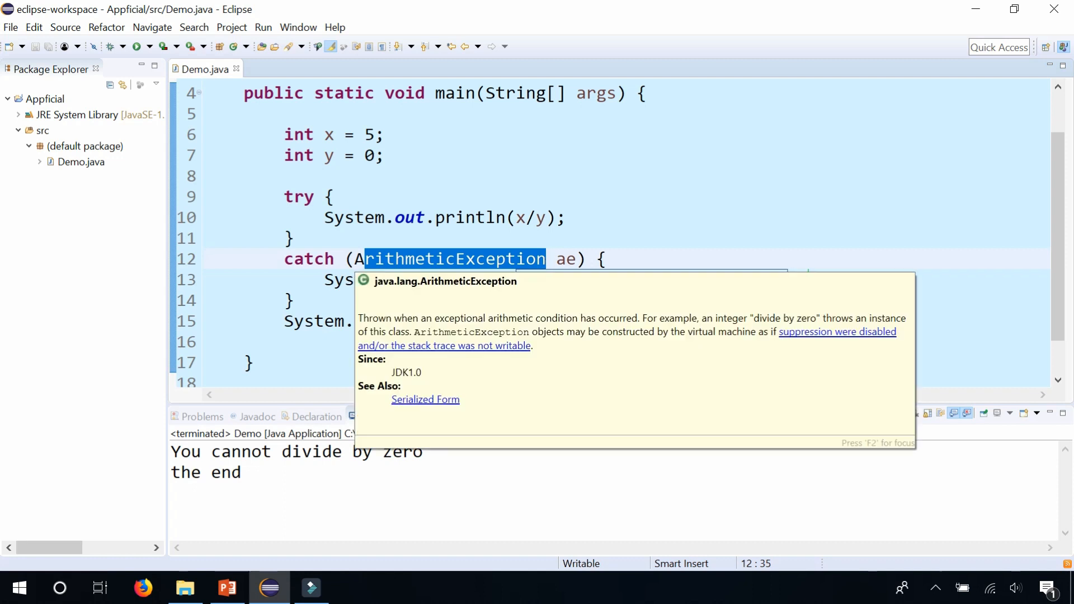
click(300, 259)
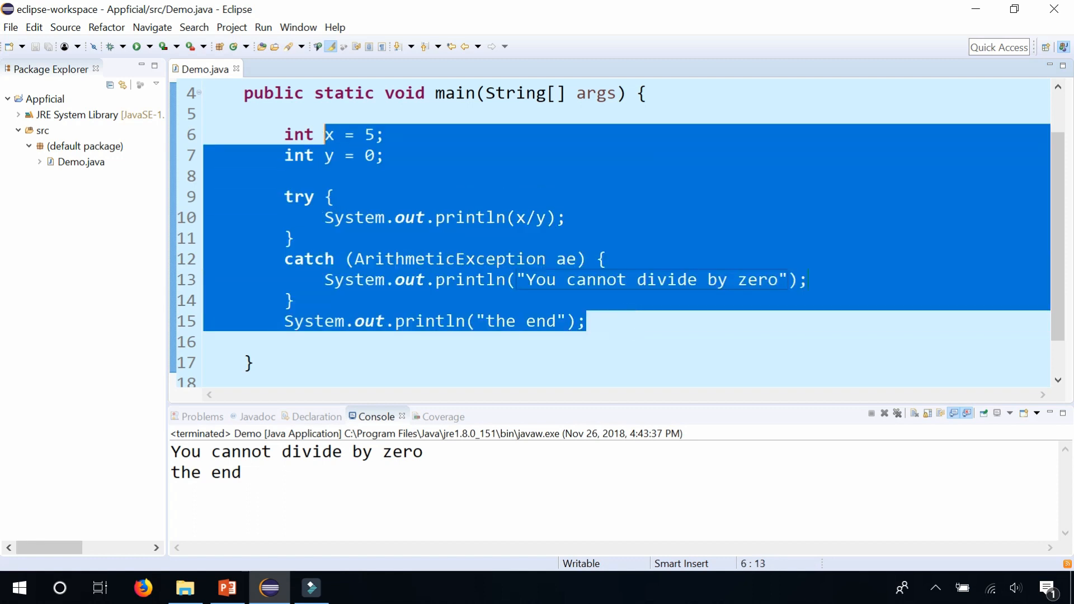
Replace the division code with int[] array = {2, 5, 9, 12, 58};.
key(Delete)
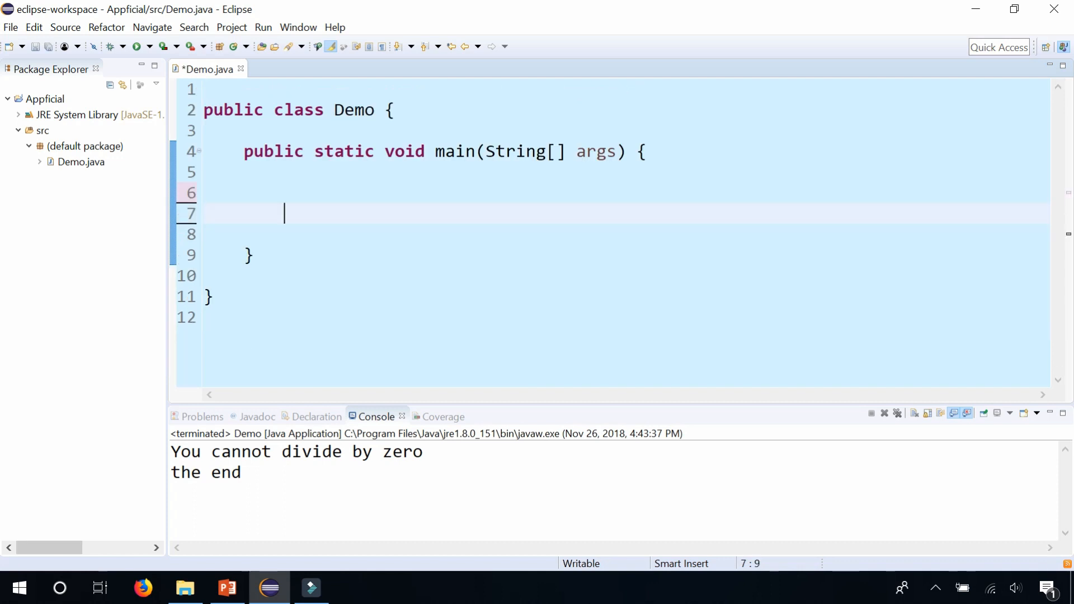
text(int[])
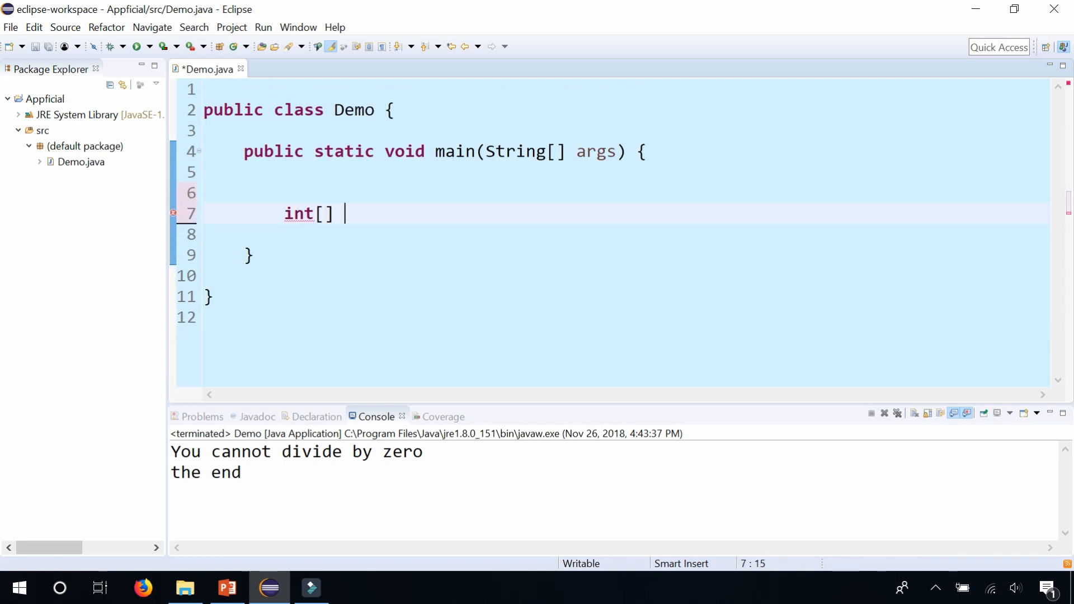
text(array =)
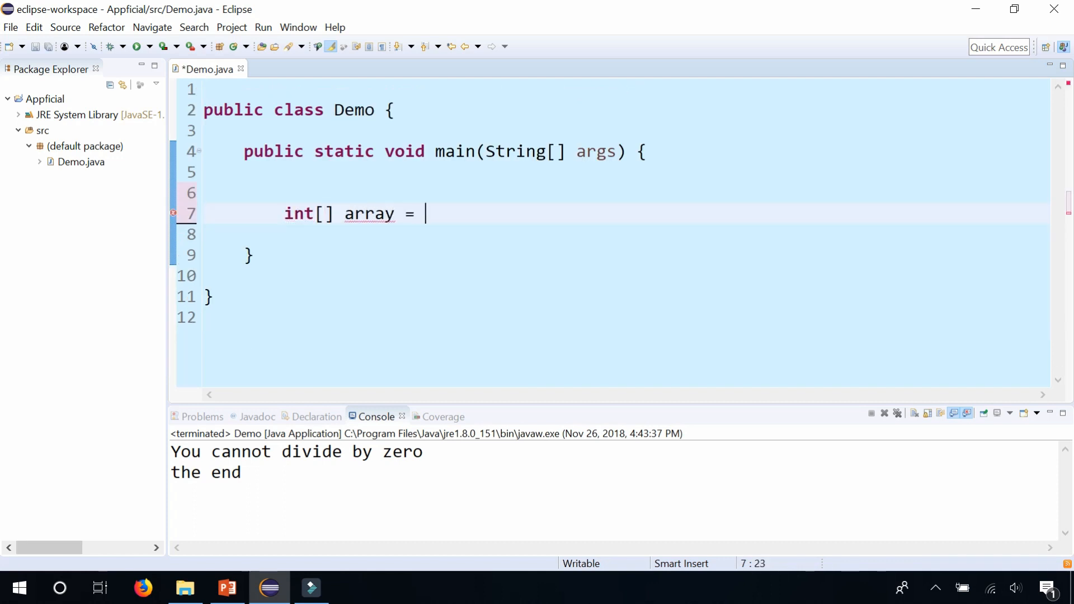
text({2,)
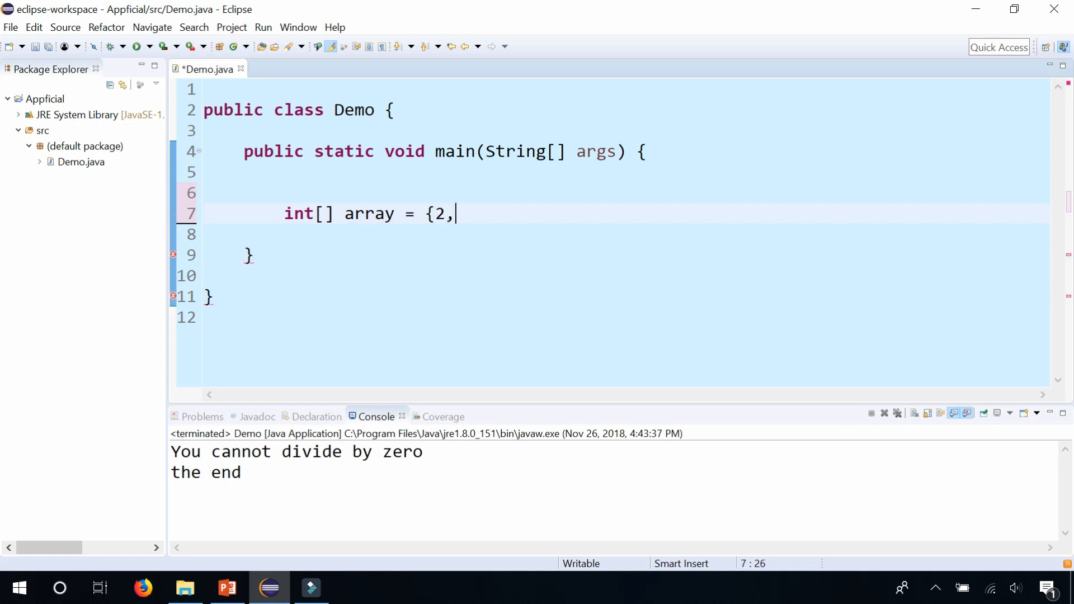
text(5, 9, 1)
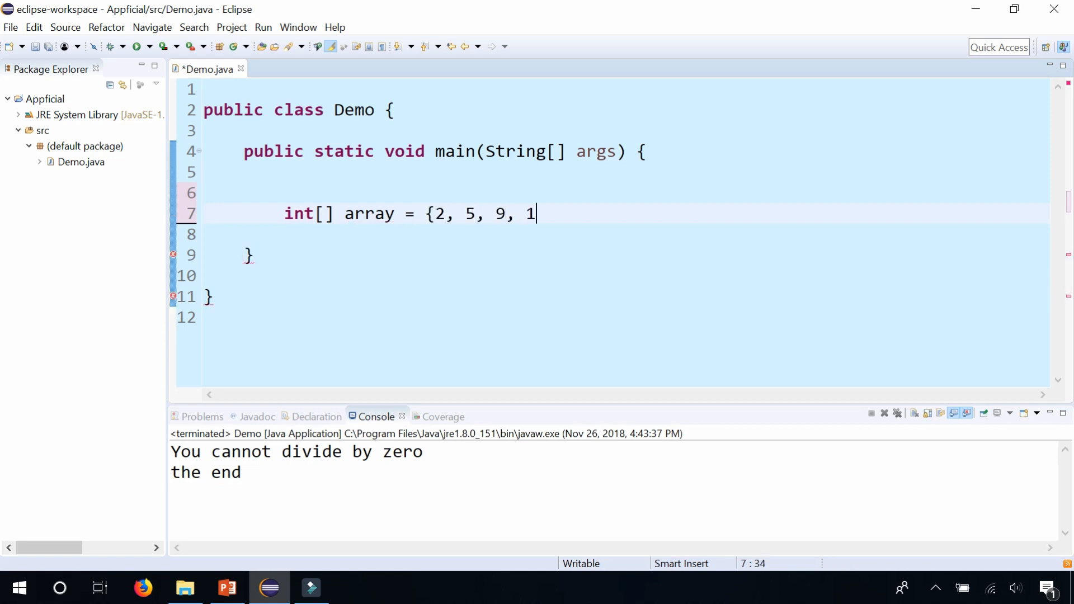
text(2, 58};)
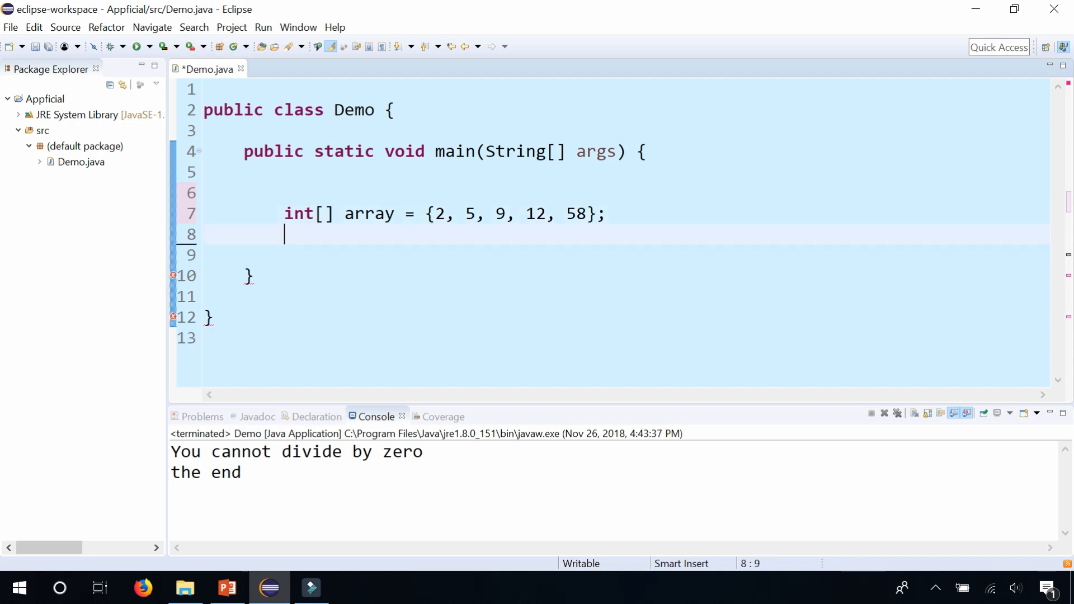
Add a for loop from i=0 while i<array.length printing each element.
text(fo)
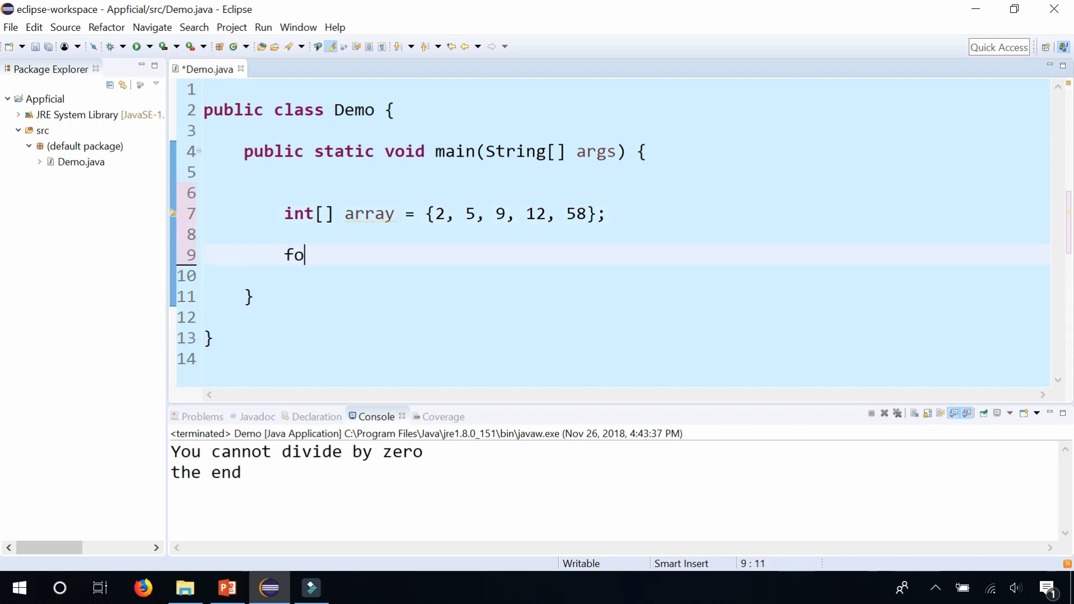
text(r (int i=0)
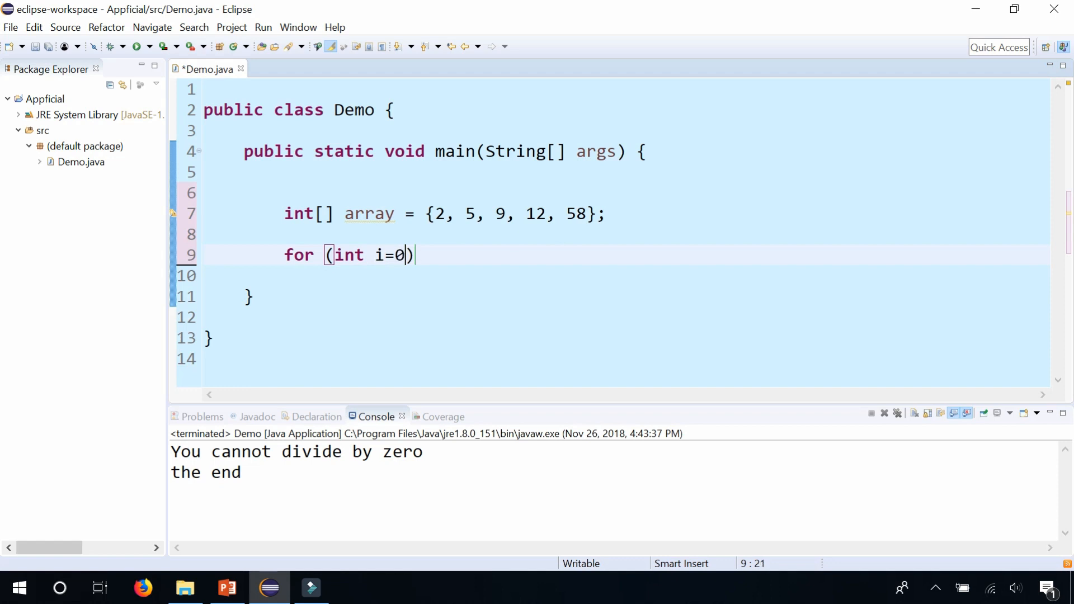
text(; i<array)
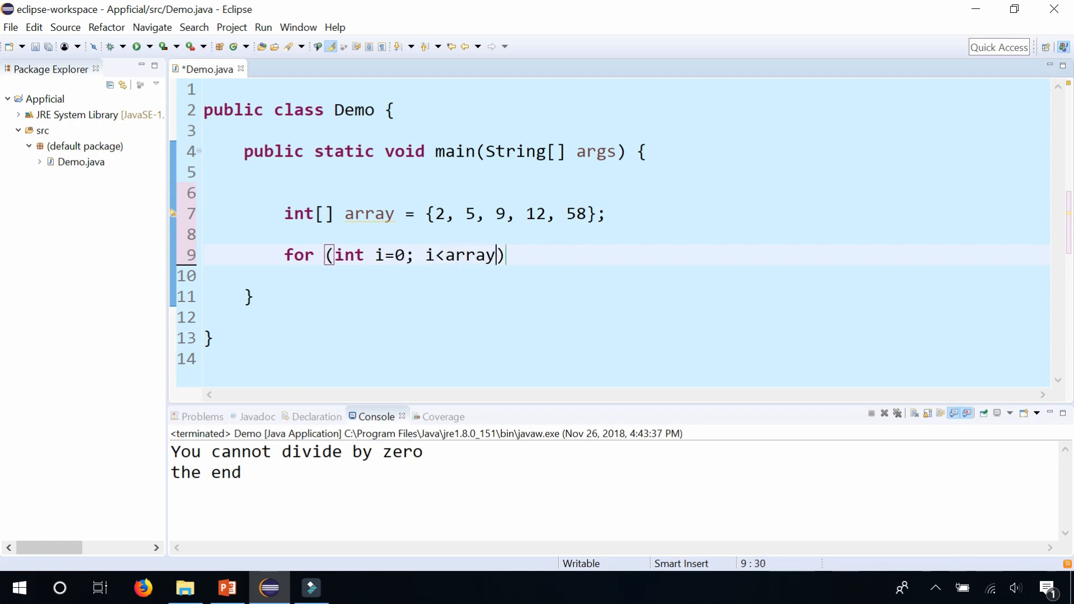
text(.length; i)
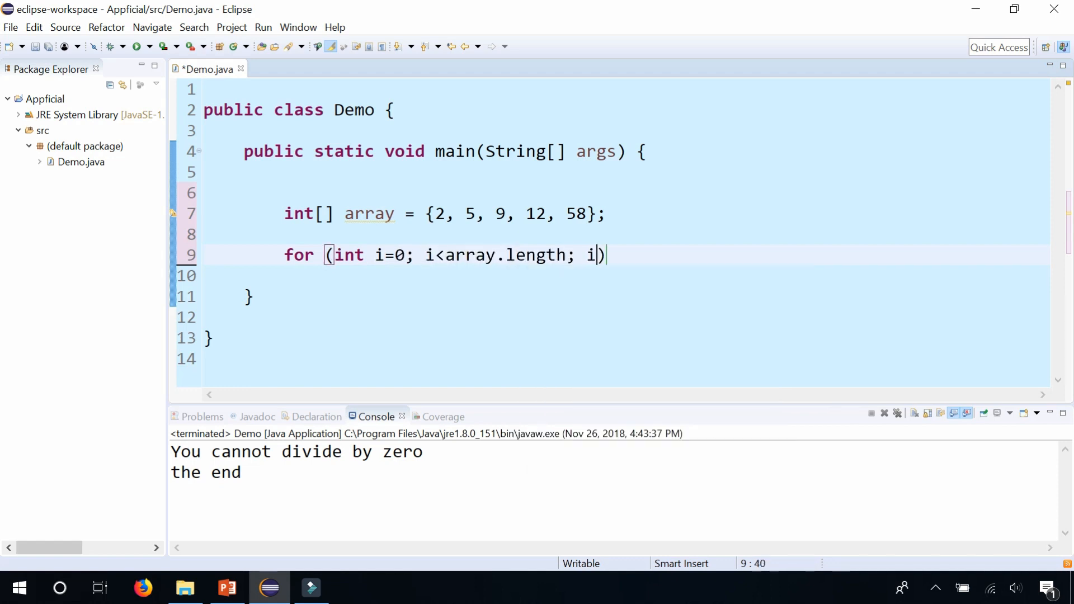
text(++) {)
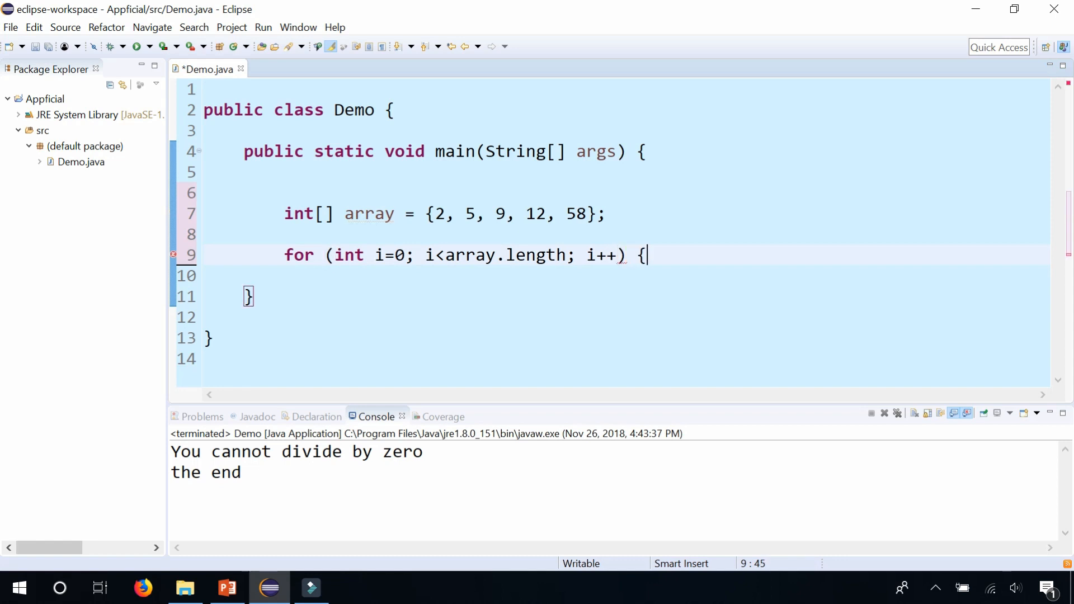
text(System)
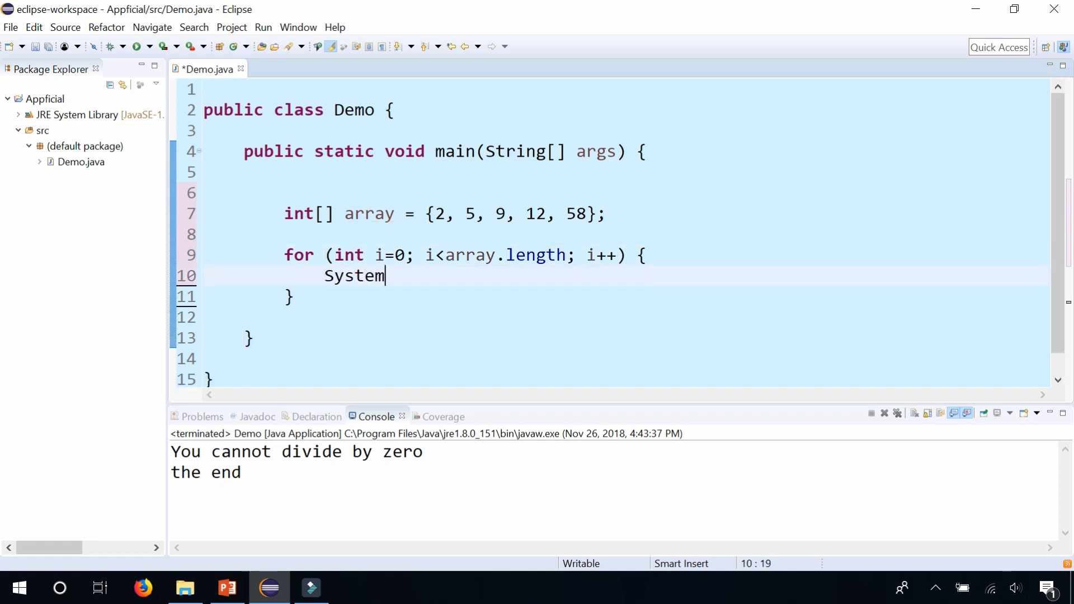
text(.out.println(array[i]);)
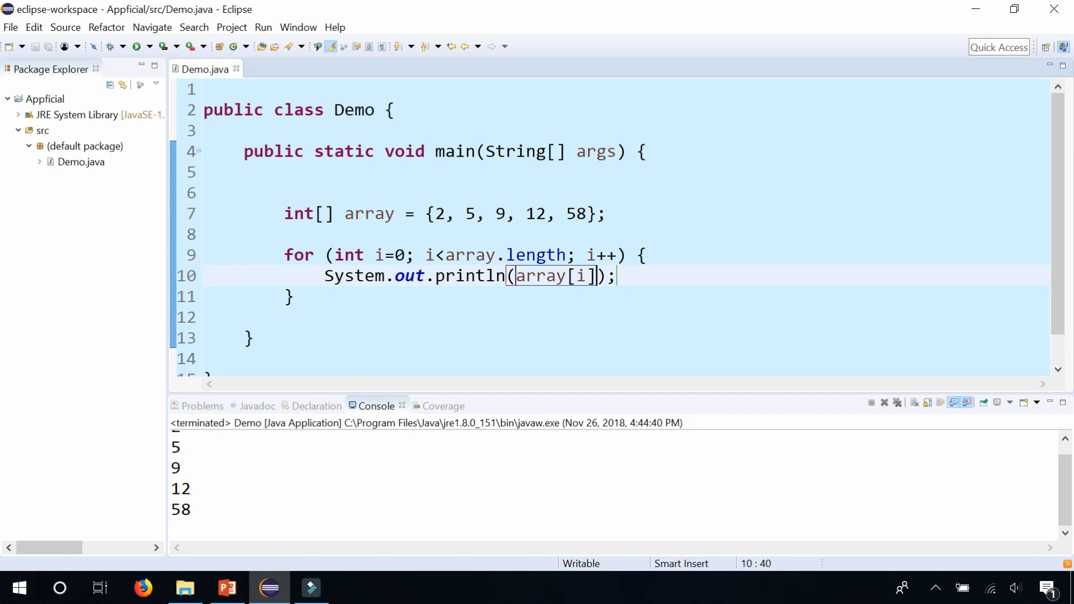
Change the loop condition to i<=array.length and run to trigger ArrayIndexOutOfBoundsException: 5.
click(444, 255)
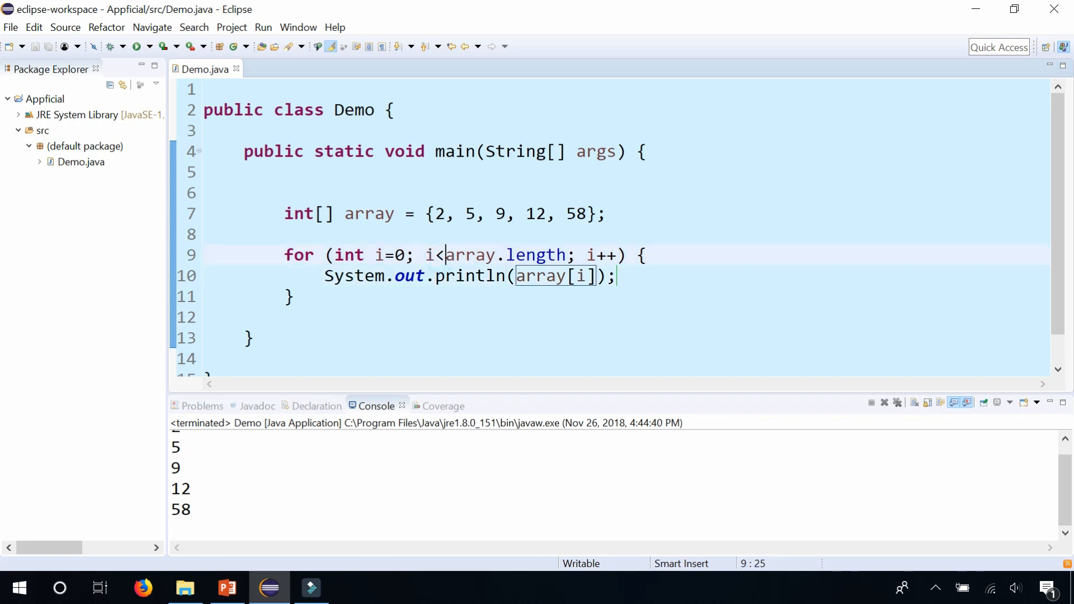
text(=)
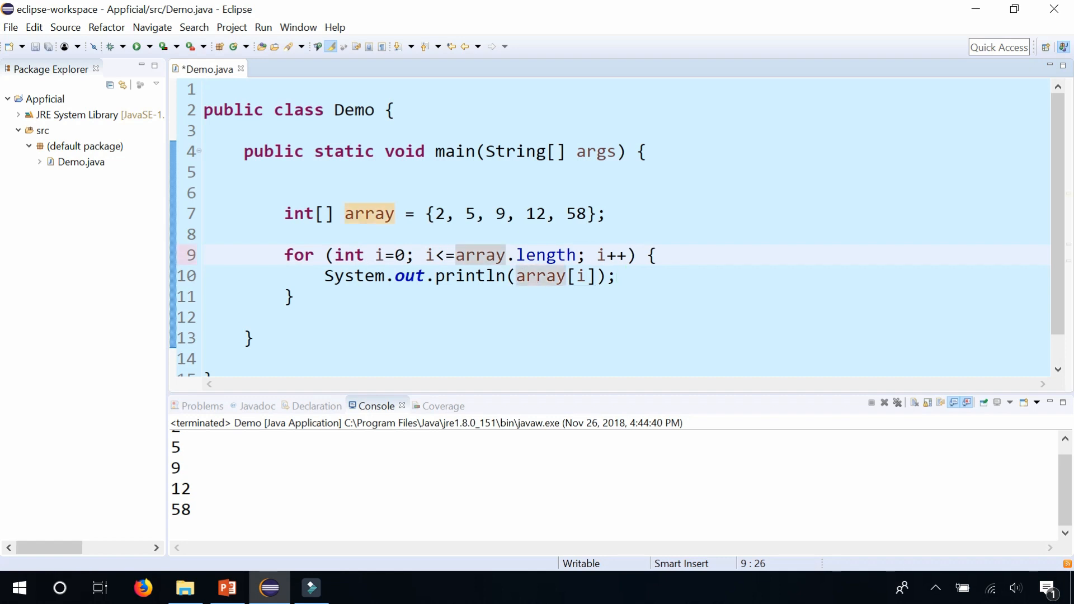
click(136, 45)
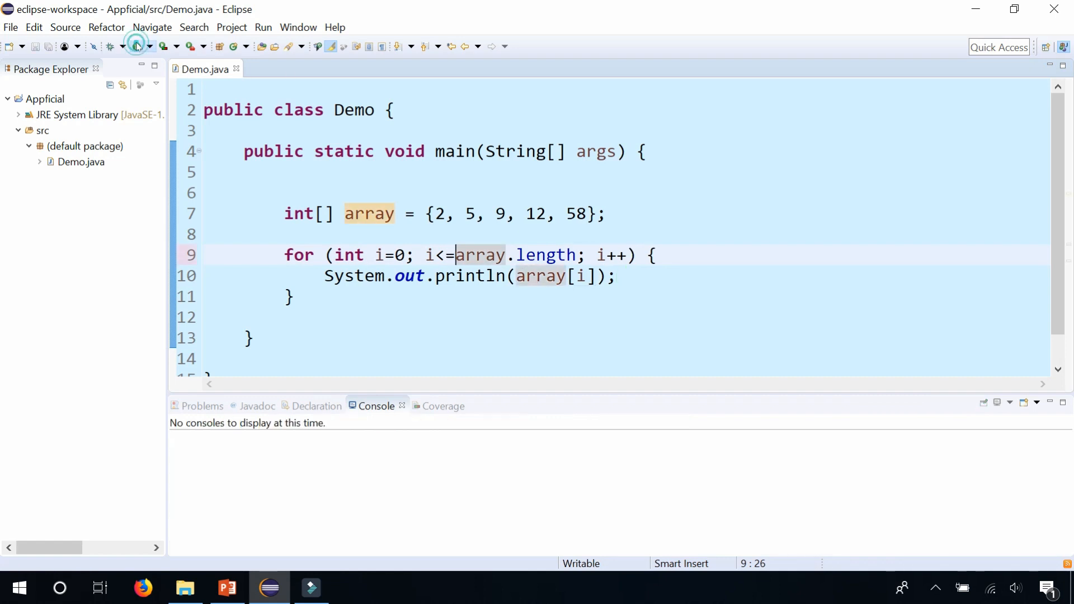
click(135, 46)
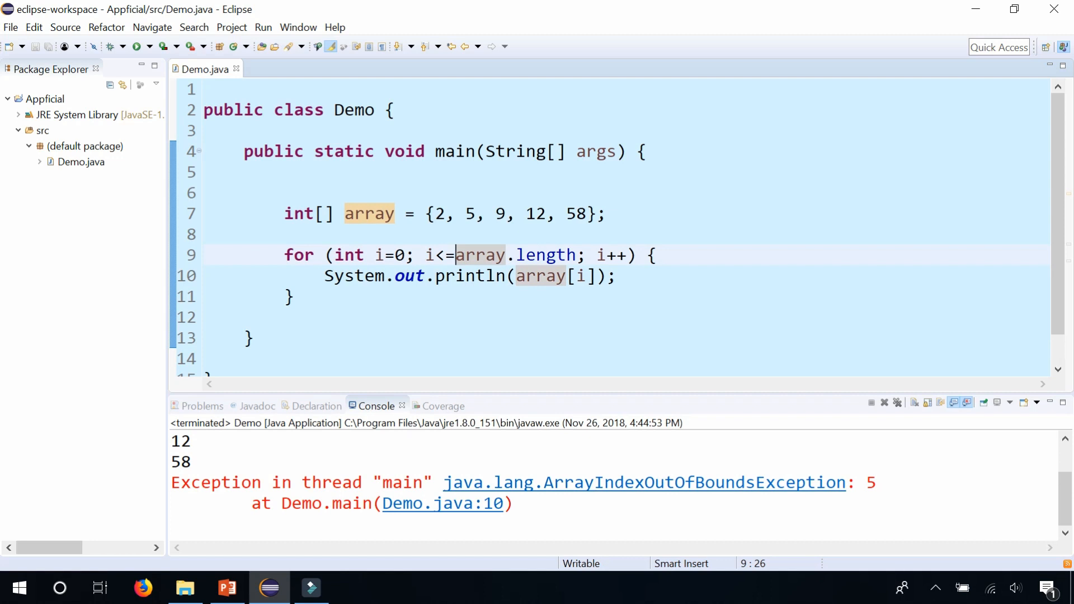
Put the loop in try, catching ArrayIndexOutOfBoundsException e to print "Reached the end of the array", then run.
drag(286, 255, 295, 297)
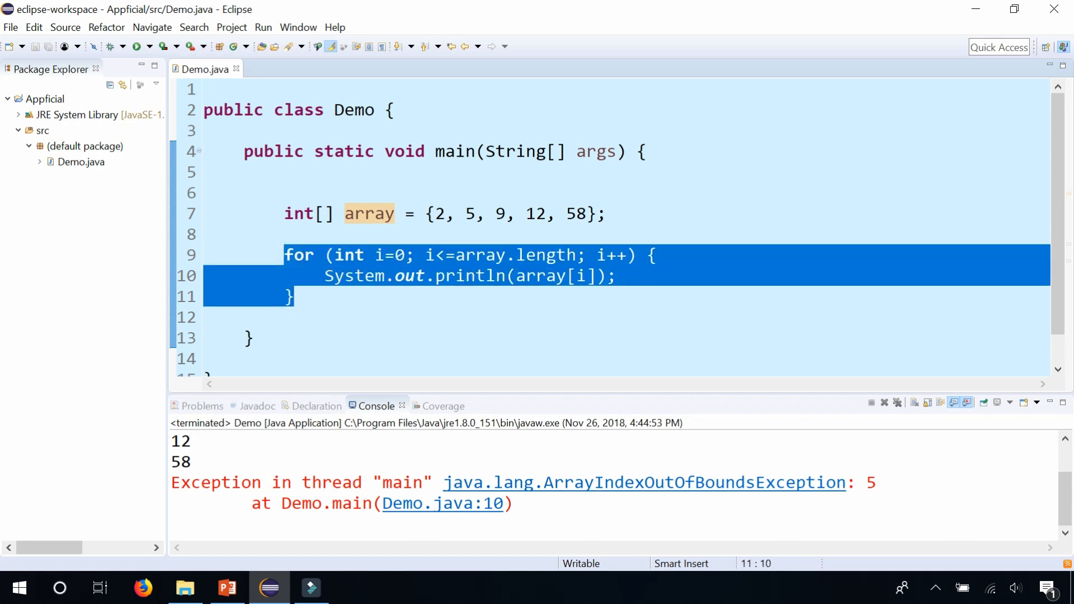
text(try {)
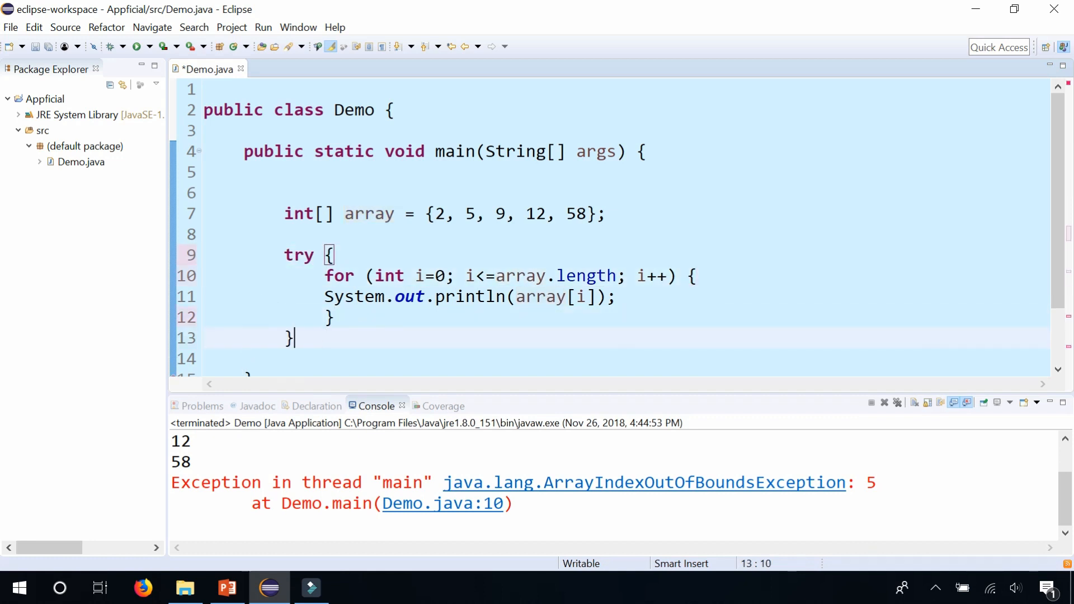
text(catch ()
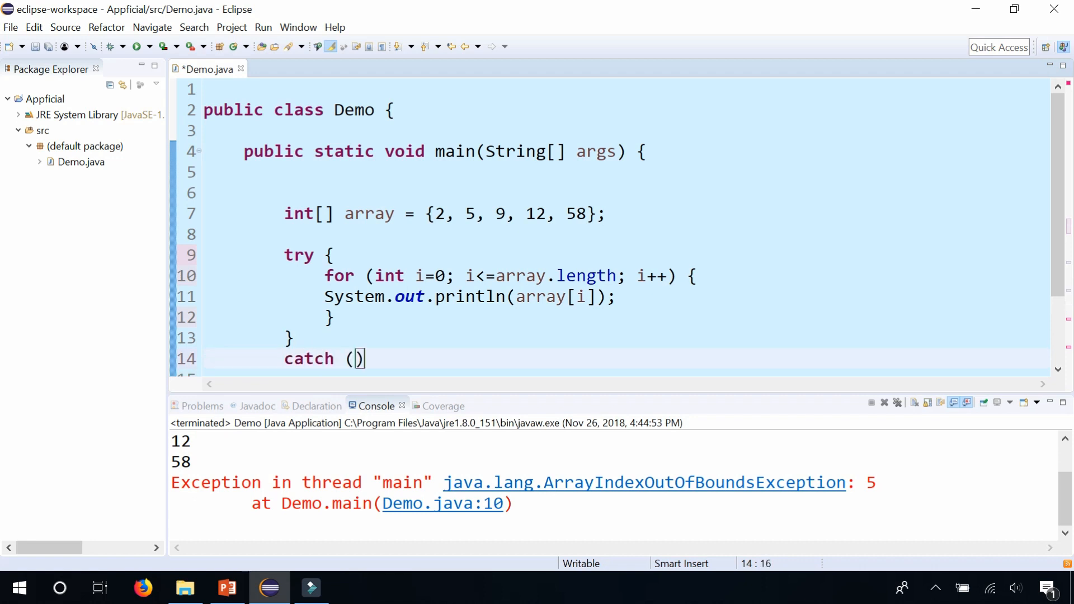
scroll(down, 3)
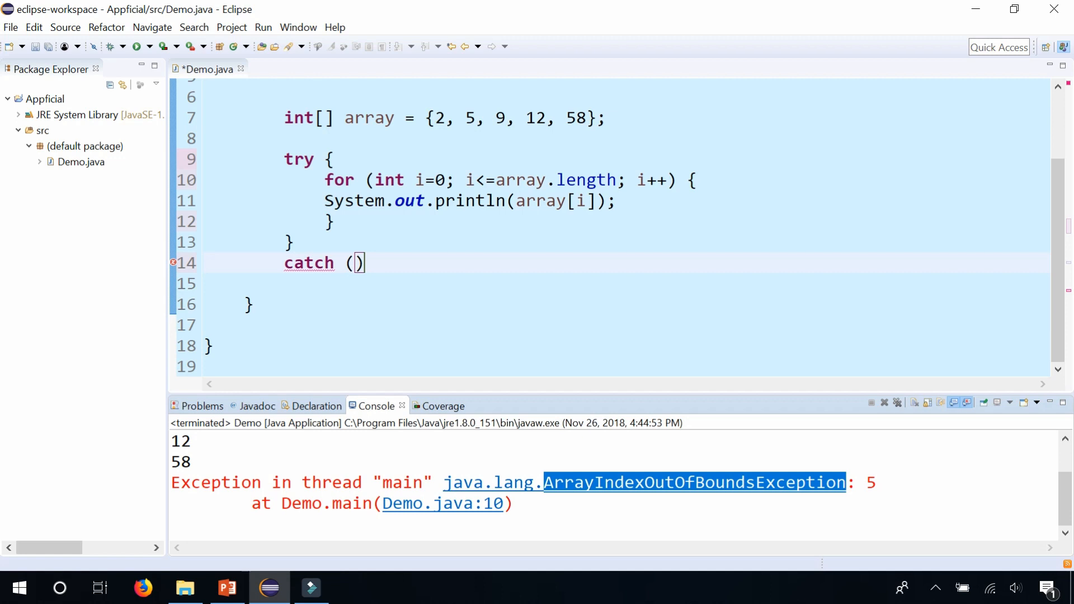
text(ArrayIndexOutOfBoundsException)
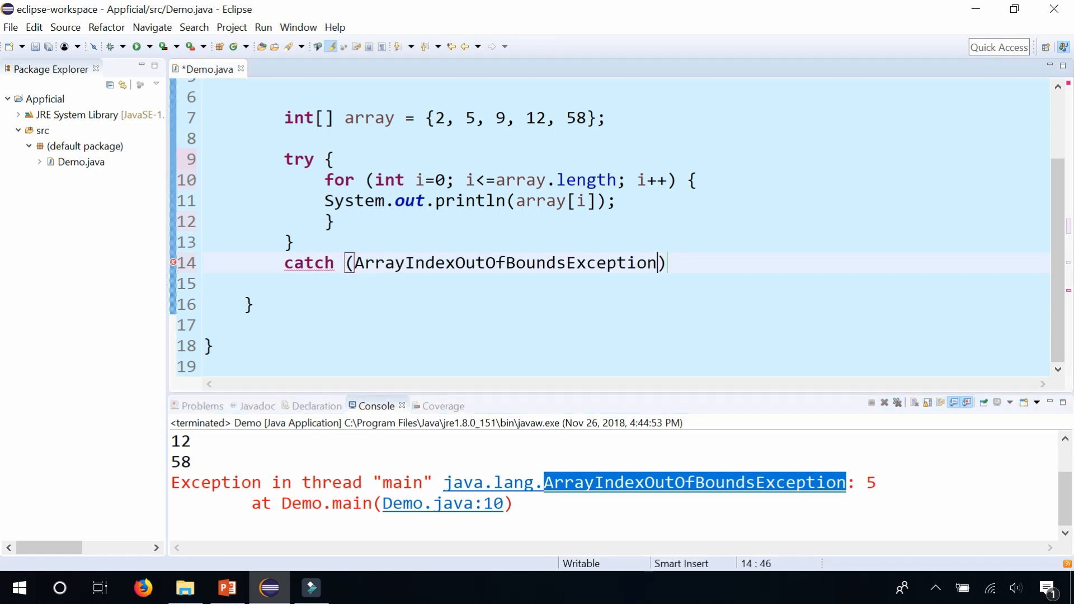
text(e)
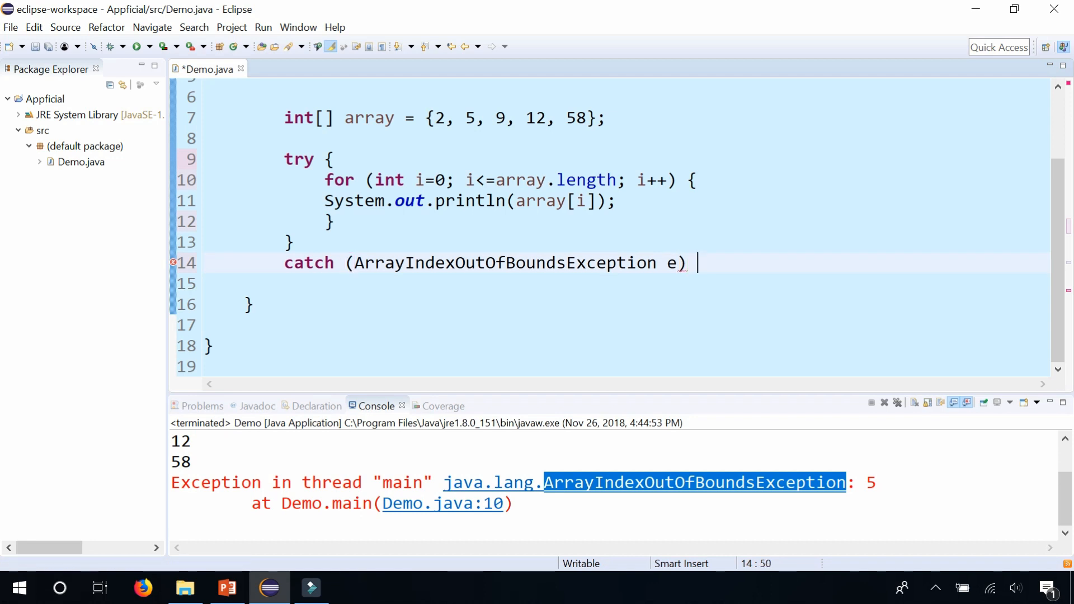
text({)
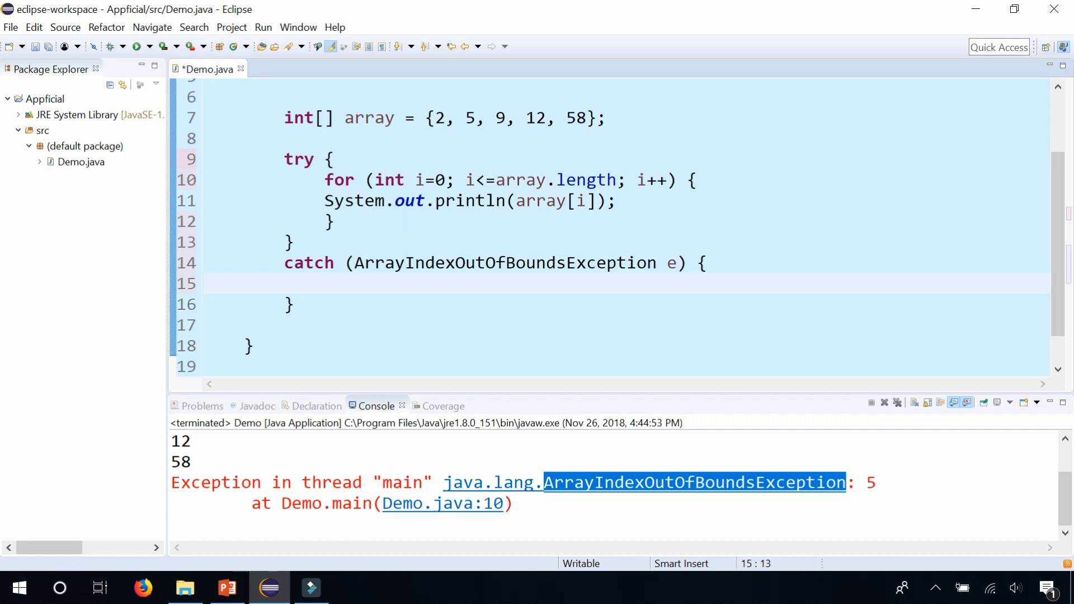
text(System.out.println("Reached the end of the);)
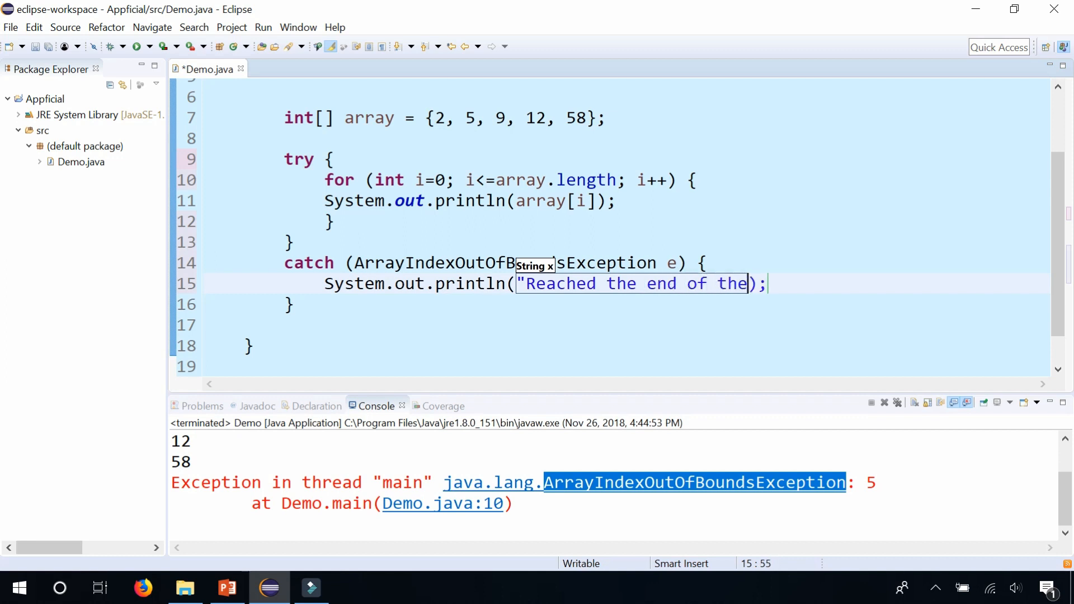
text(array")
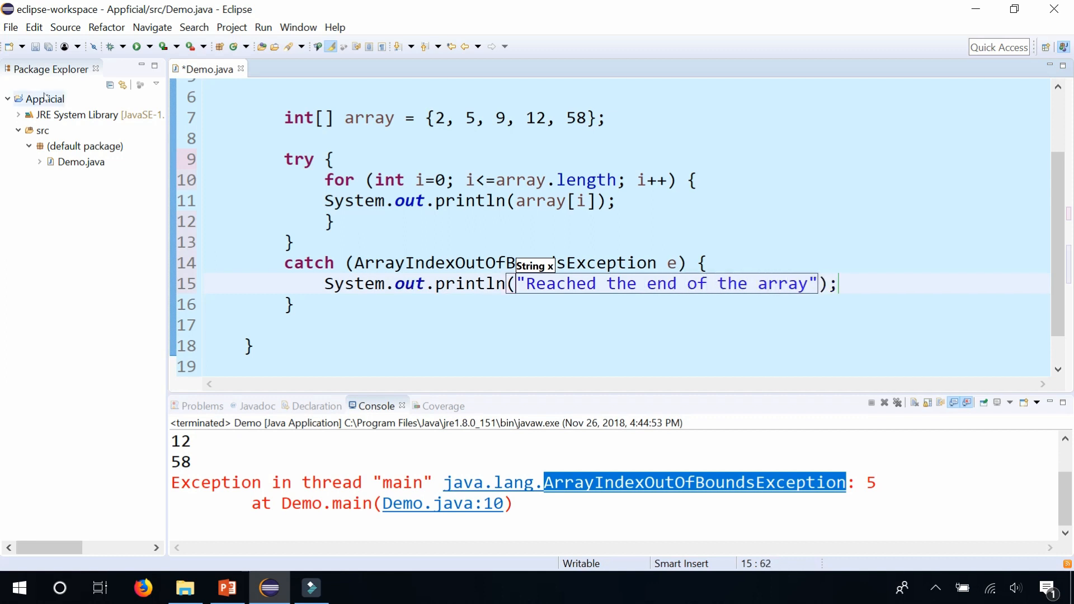
click(137, 46)
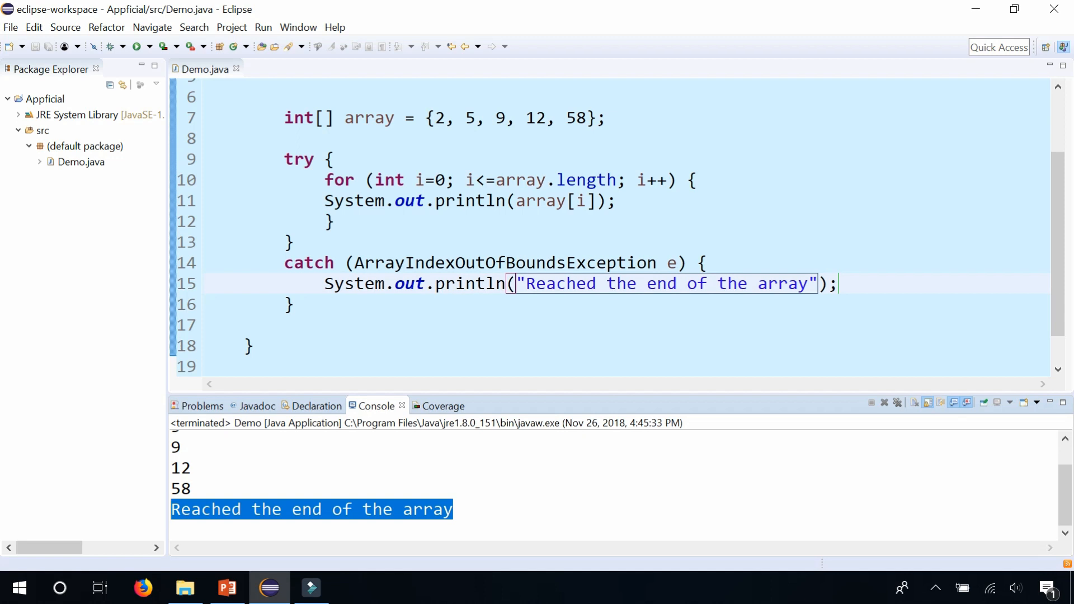
Highlight "Reached the end of the array" in the console output.
double_click(504, 263)
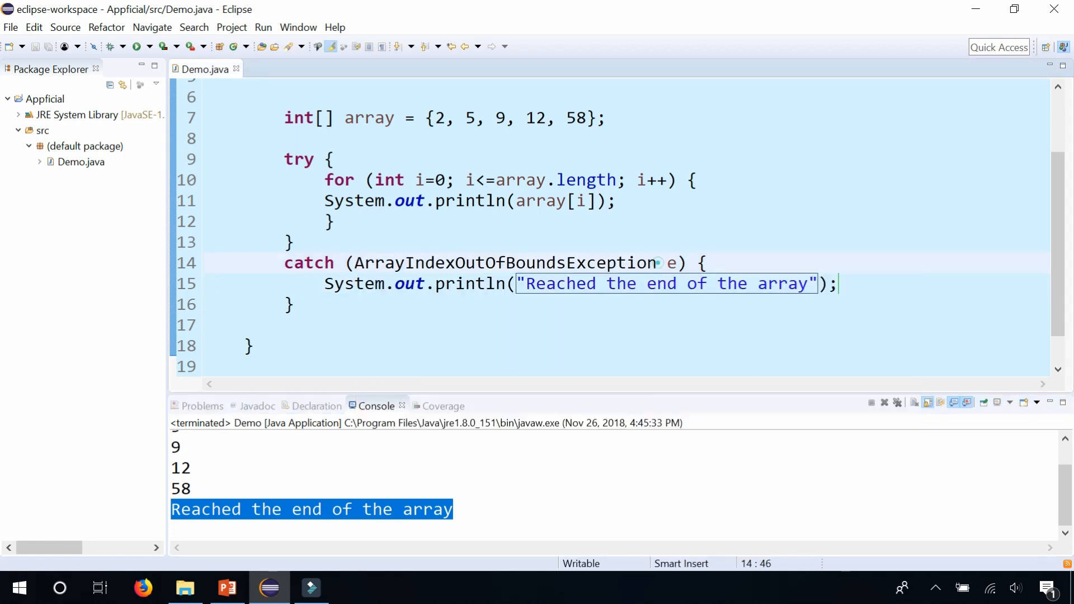
Change the caught type from ArrayIndexOutOfBoundsException to Exception, then Throwable, and view its Javadoc.
double_click(458, 263)
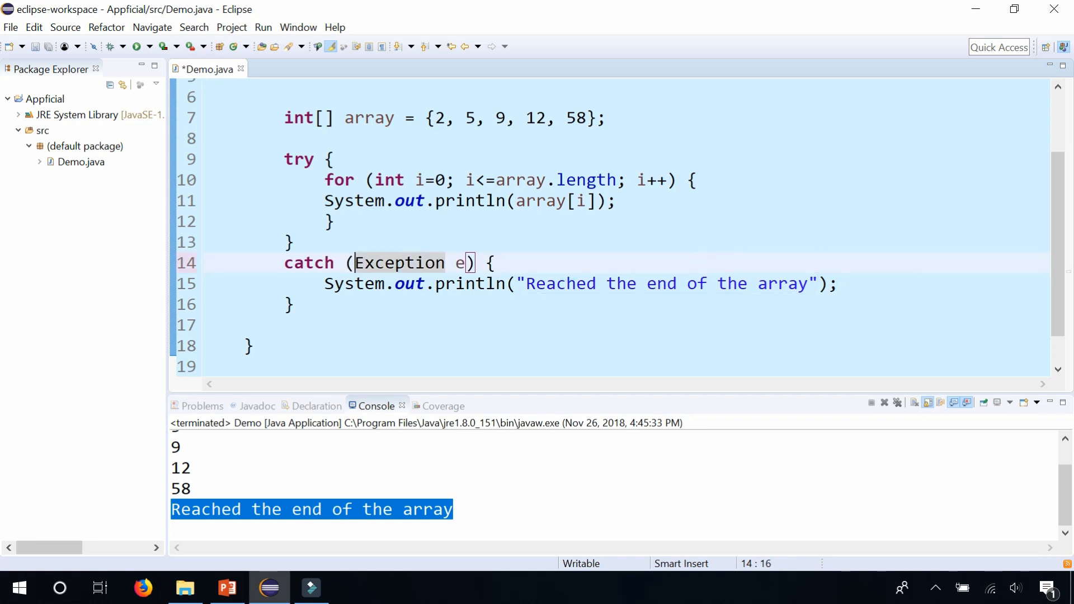
double_click(398, 263)
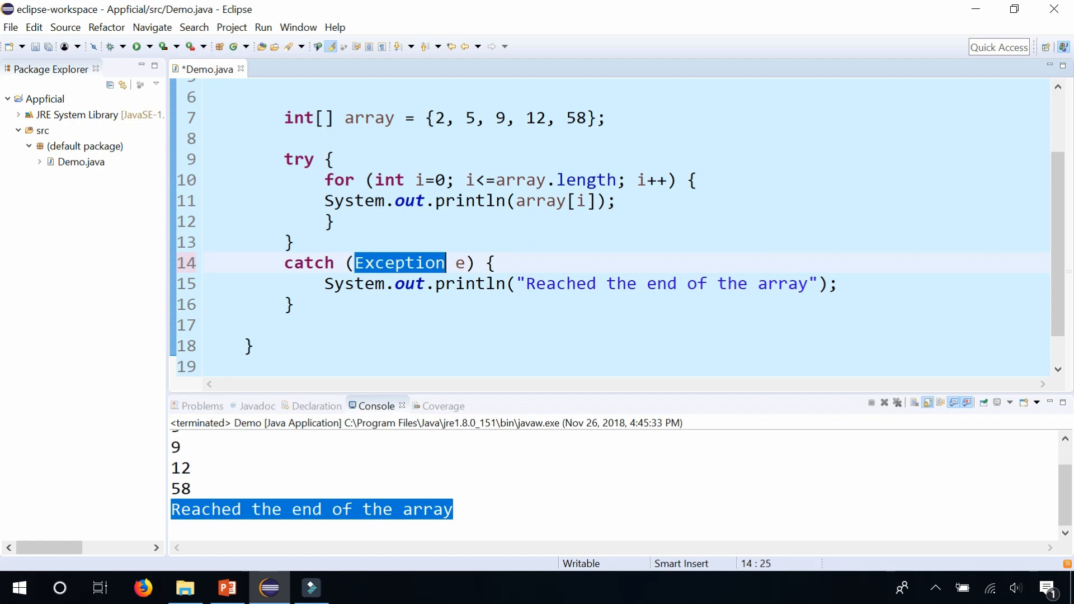
text(Thro)
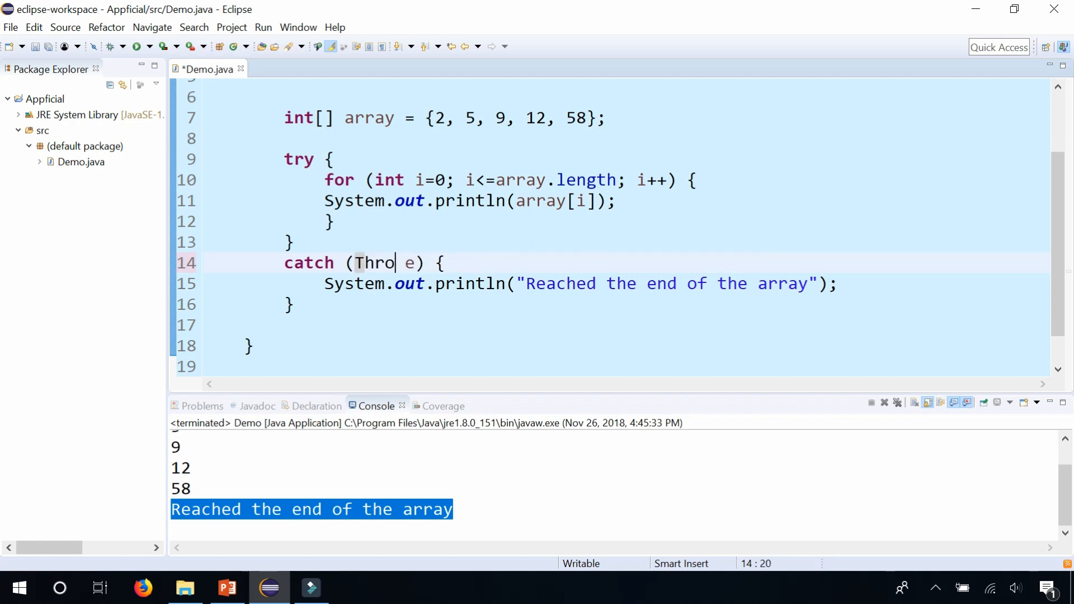
text(wable)
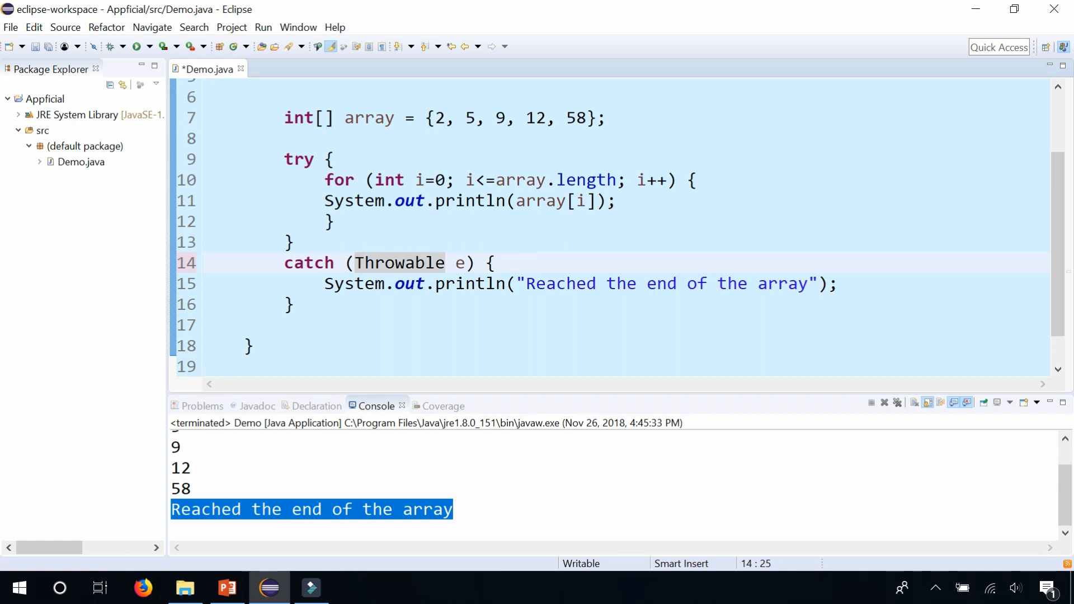
double_click(401, 262)
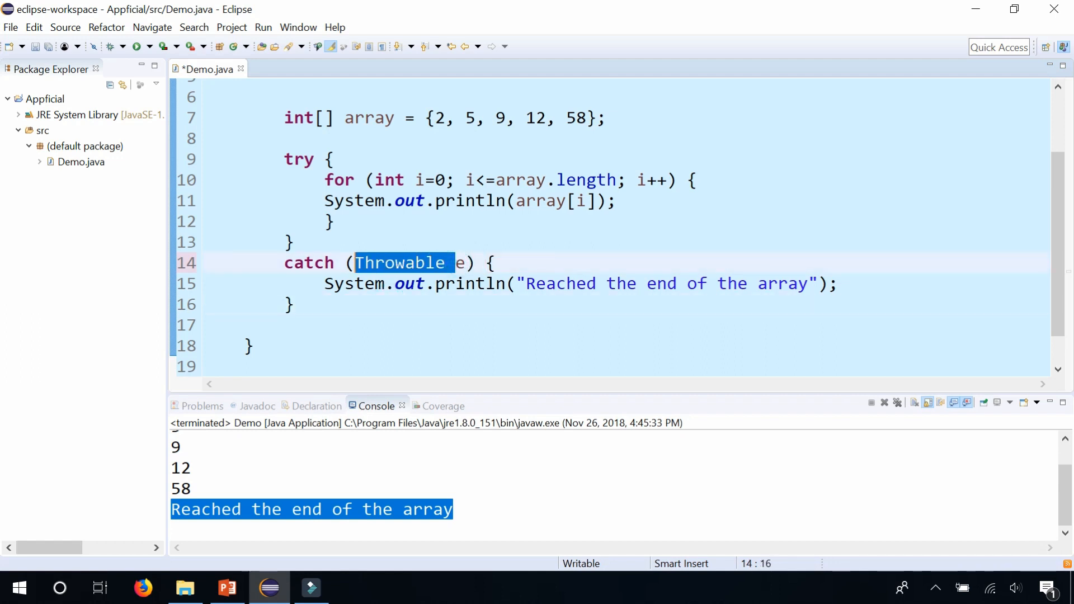
mouse_move(400, 263)
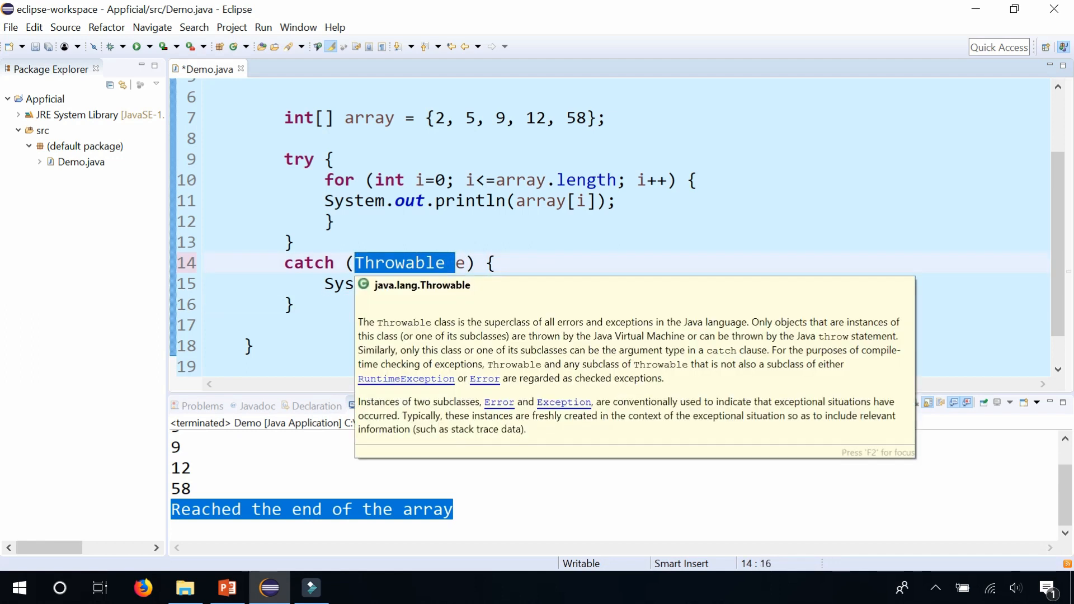